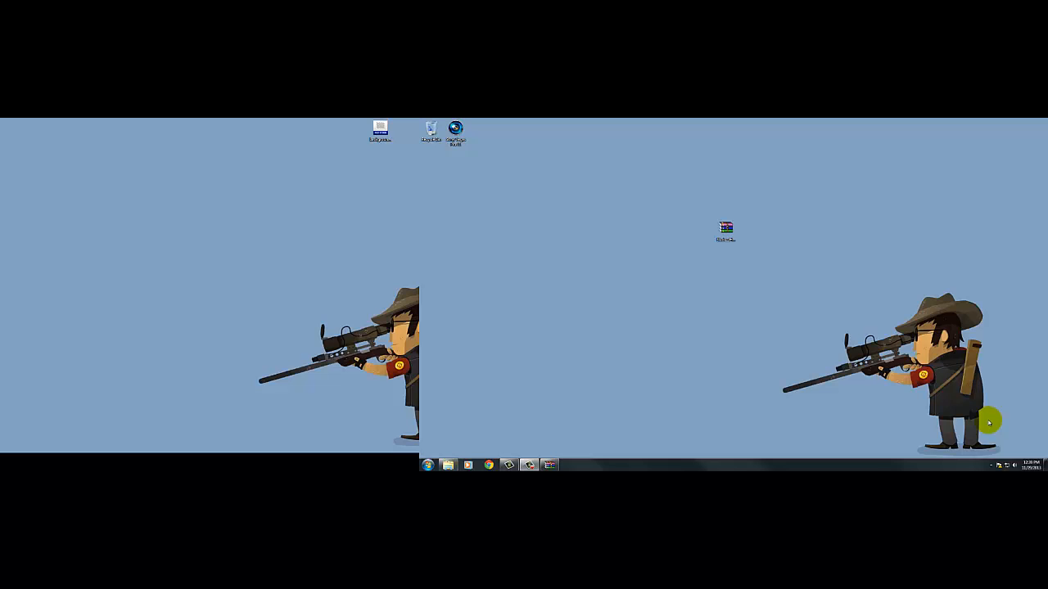
mouse_move(882, 324)
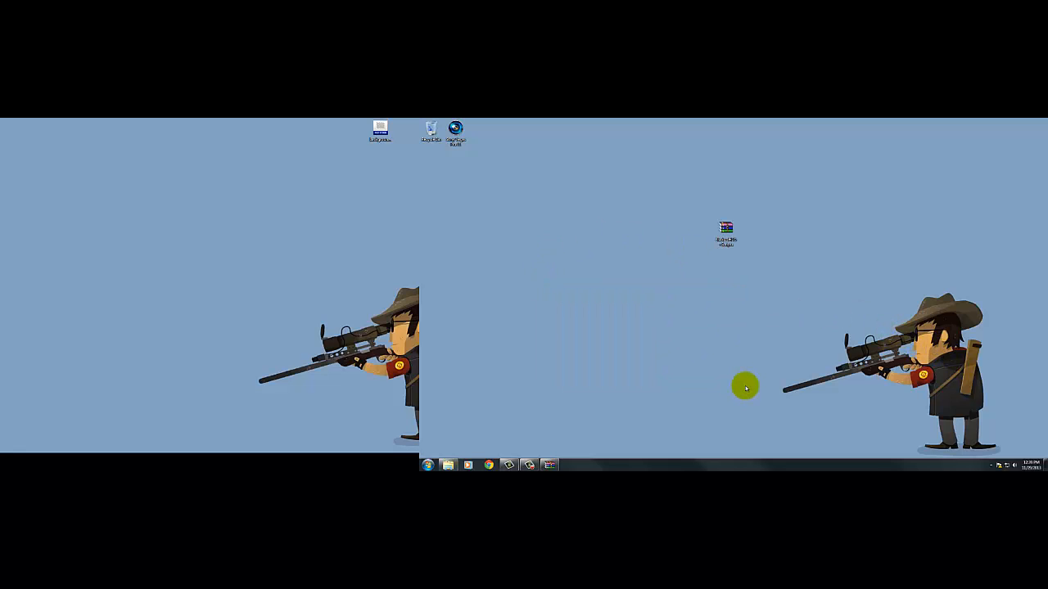
mouse_move(755, 386)
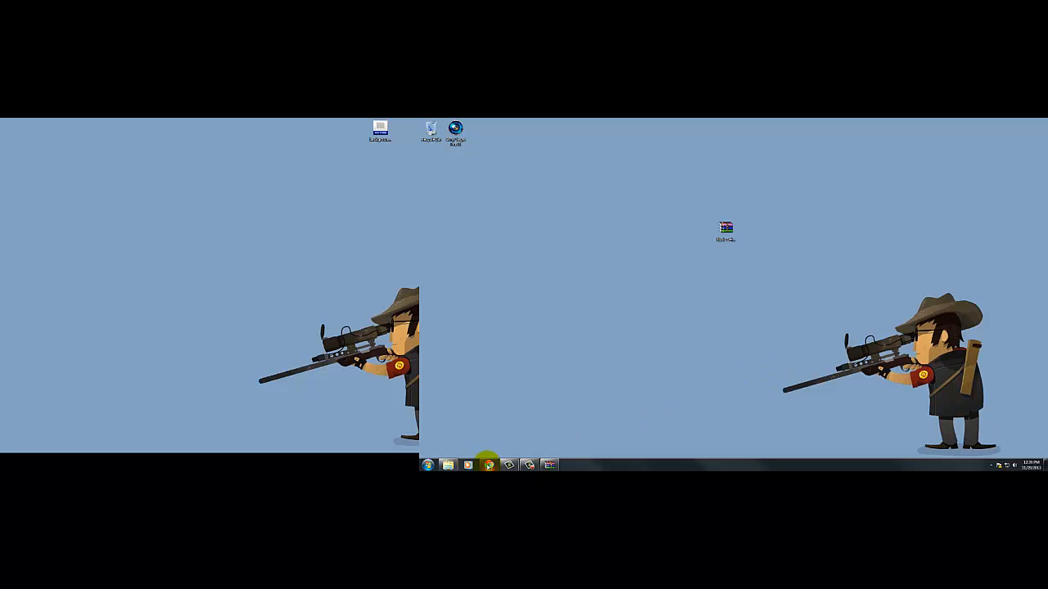
Open BladezzHUD+Scripts.rar from the desktop in WinRAR and dismiss the evaluation reminder.
click(487, 465)
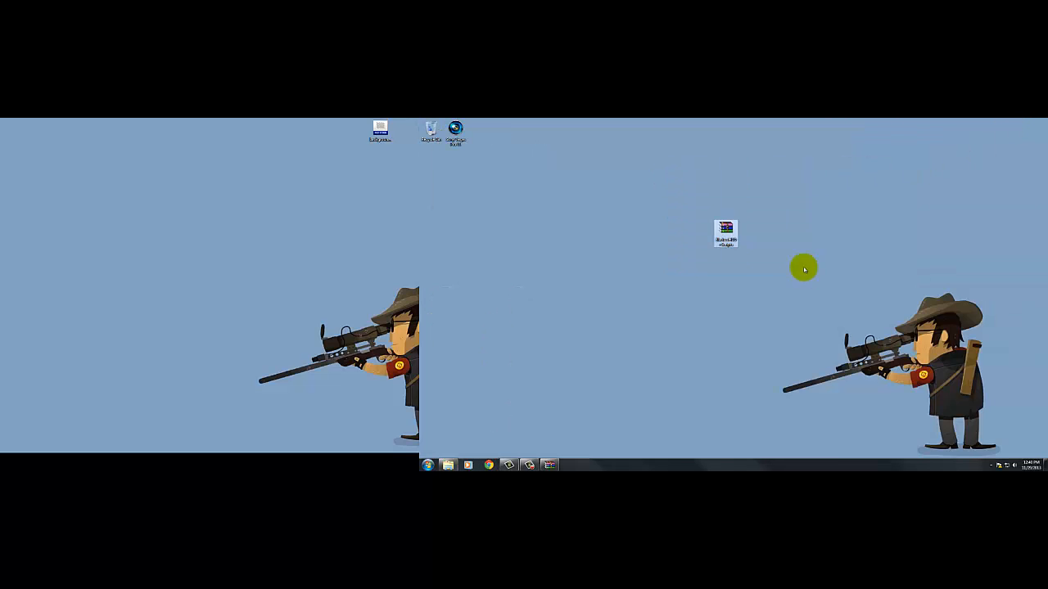
mouse_move(726, 235)
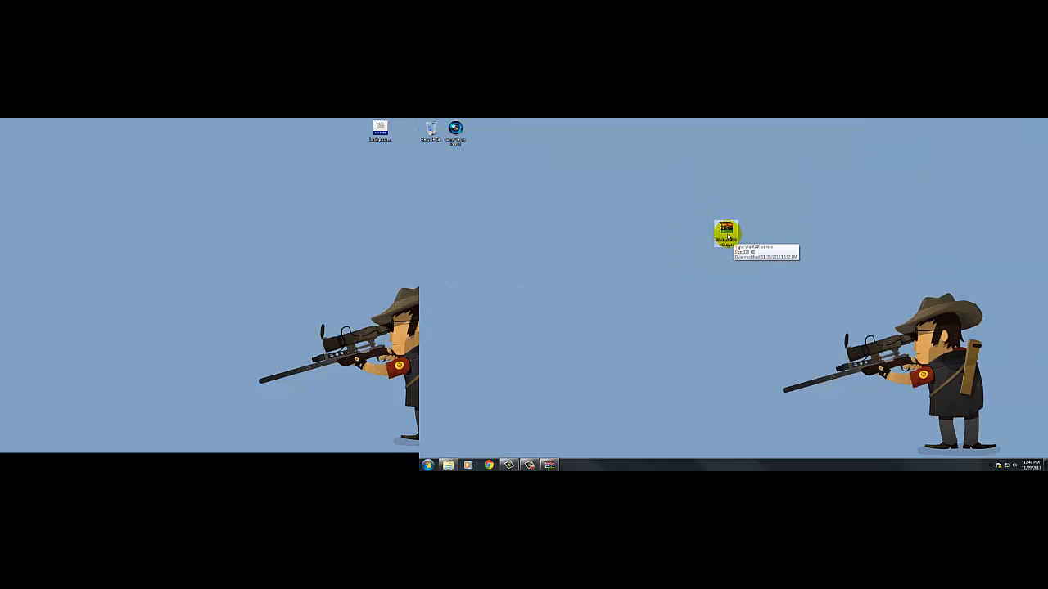
double_click(725, 231)
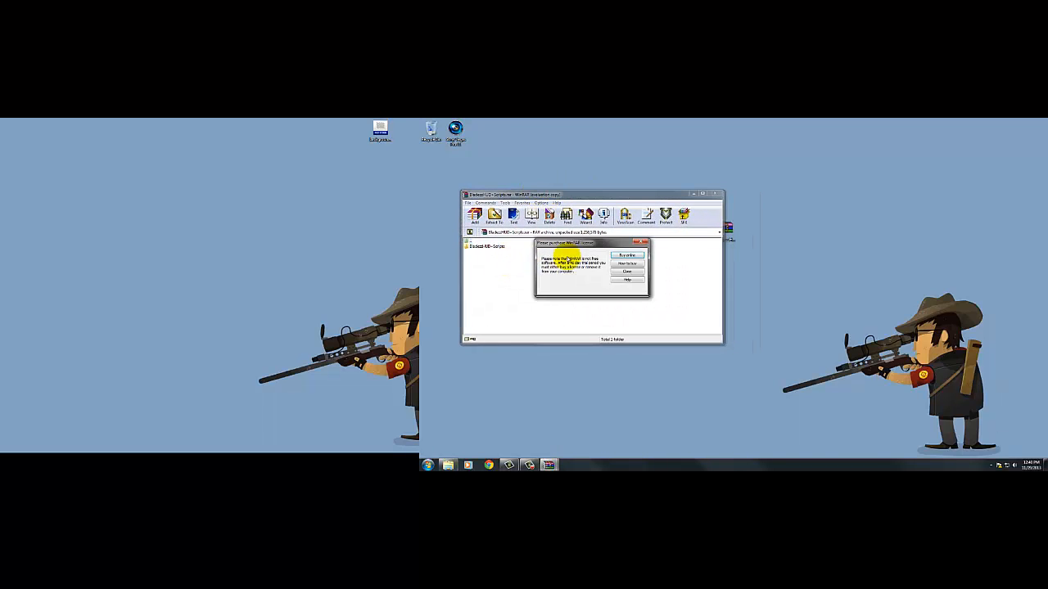
click(627, 271)
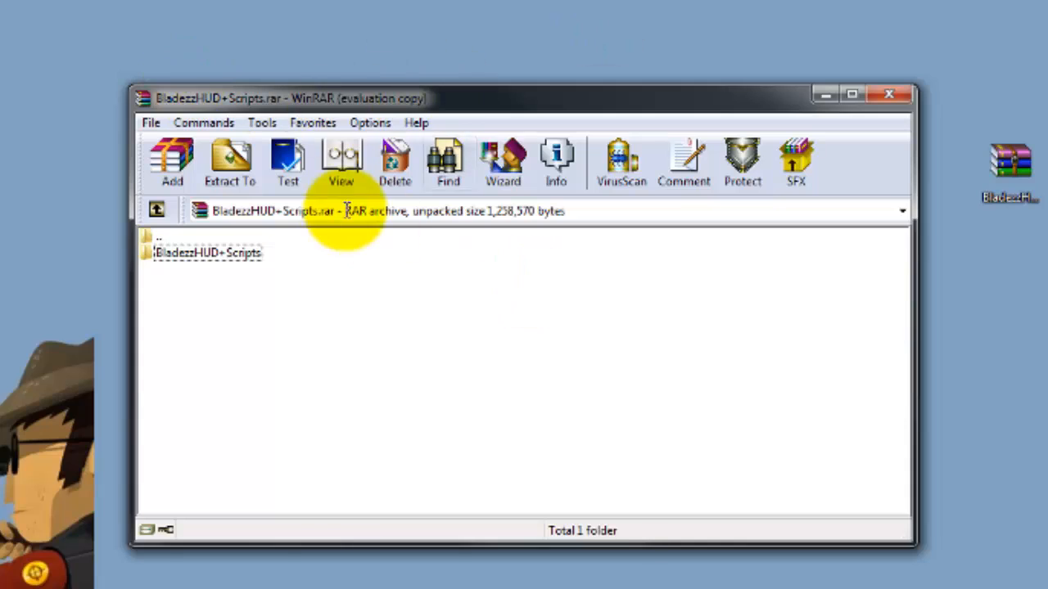
mouse_move(221, 364)
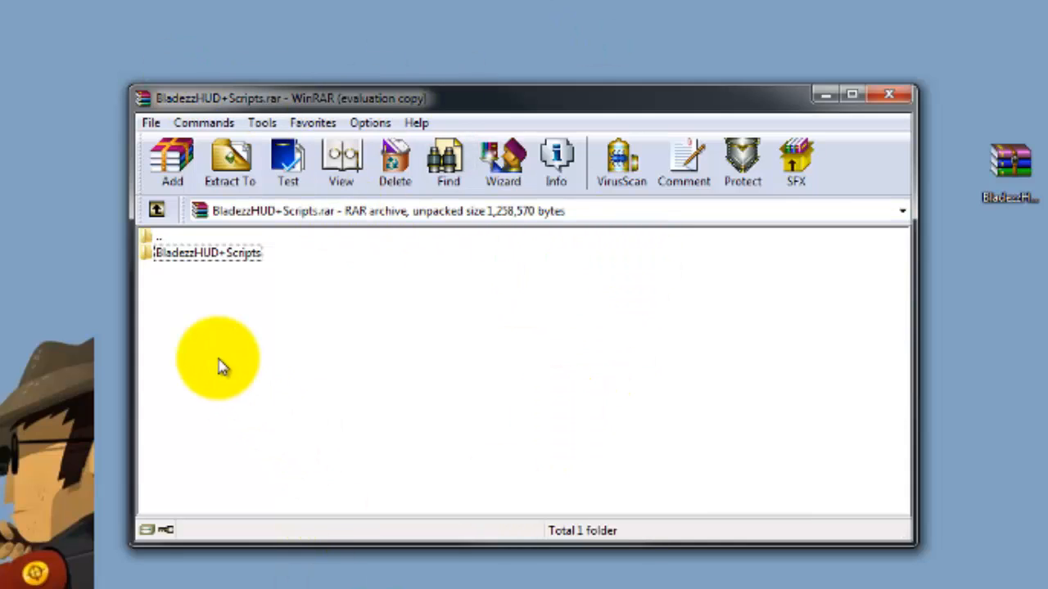
click(207, 252)
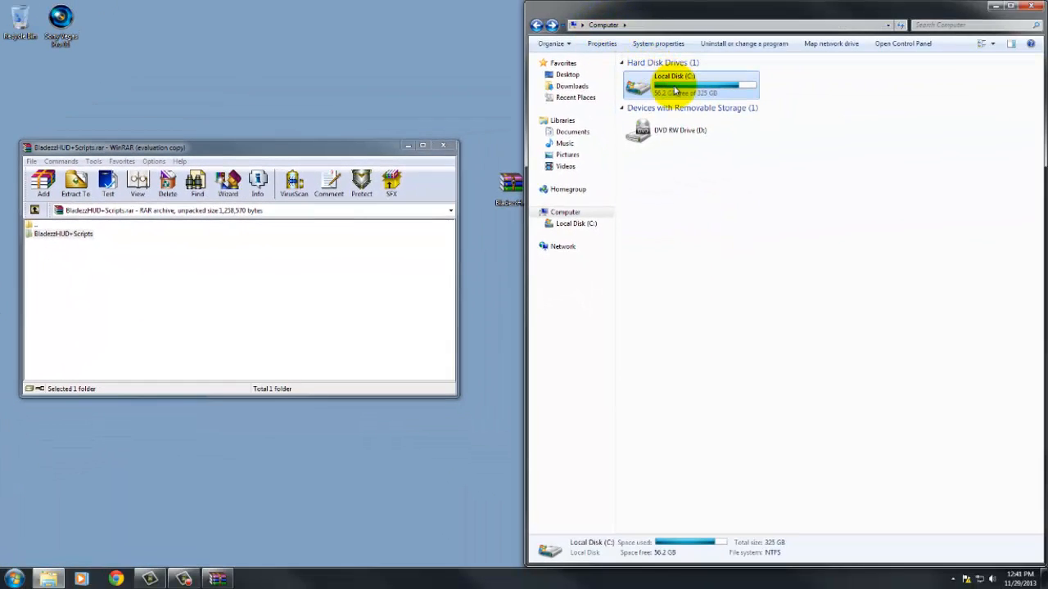
Browse from Local Disk C: through Program Files (x86), Steam, SteamApps and common into Team Fortress 2.
double_click(671, 85)
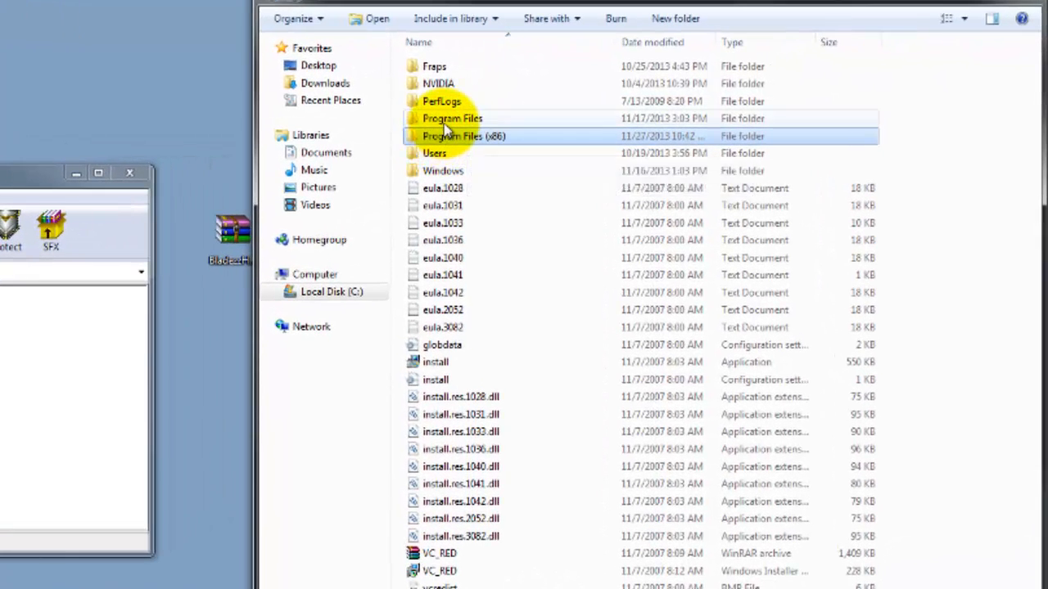
mouse_move(451, 118)
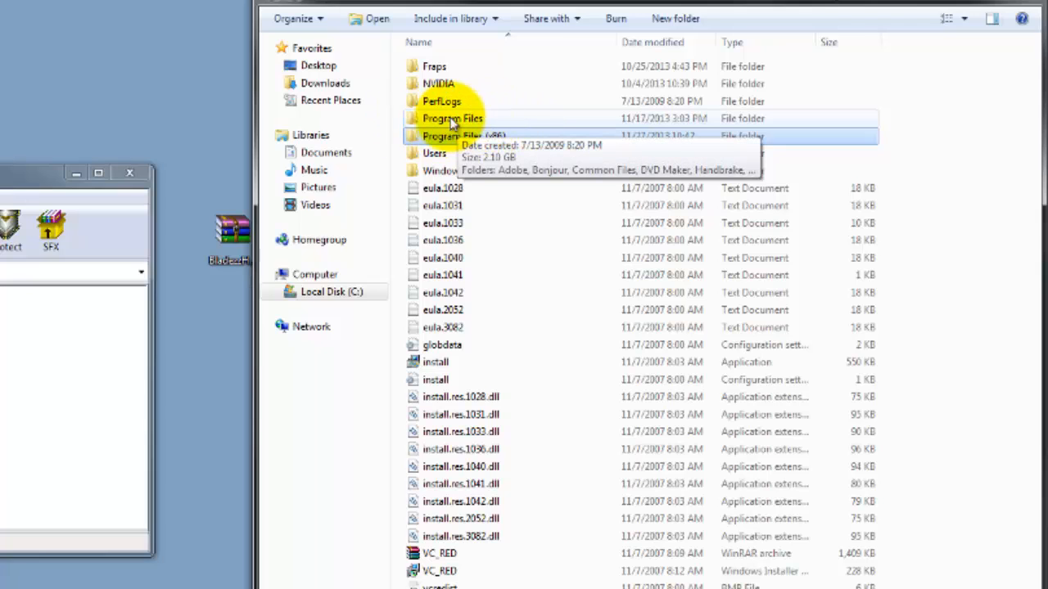
click(464, 136)
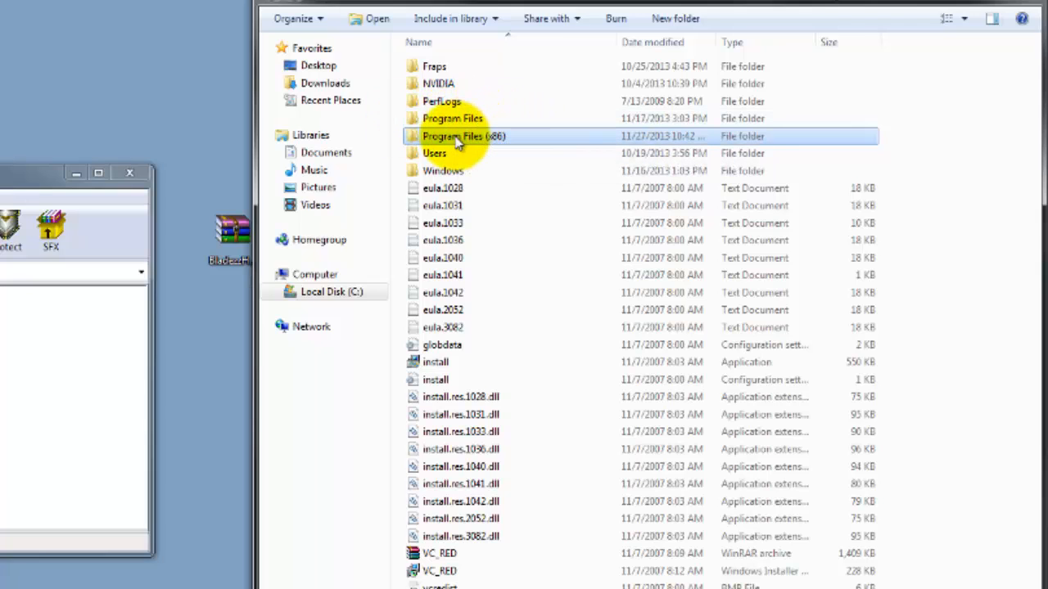
double_click(463, 135)
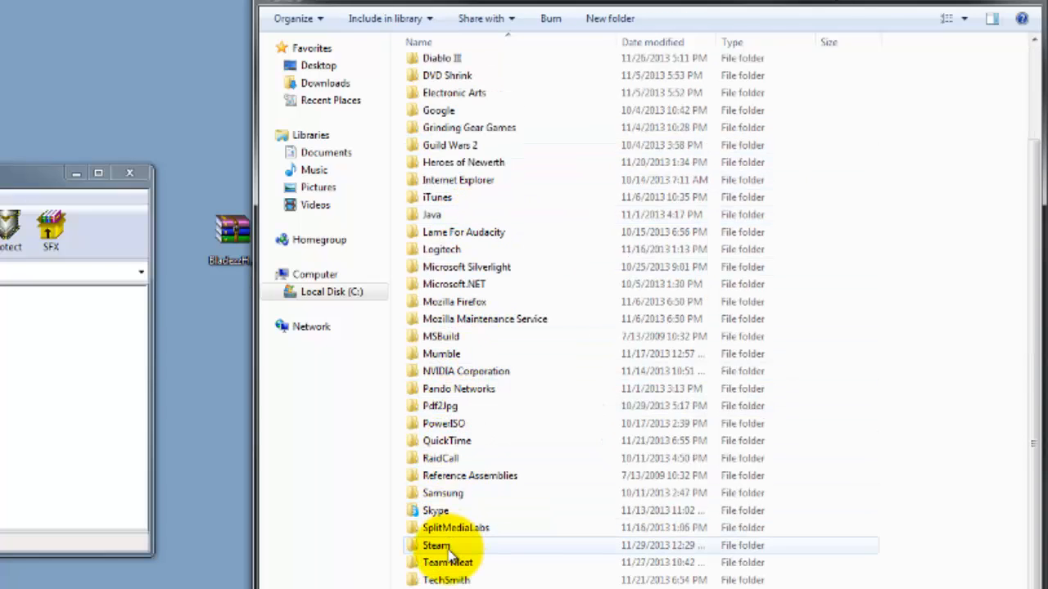
double_click(436, 546)
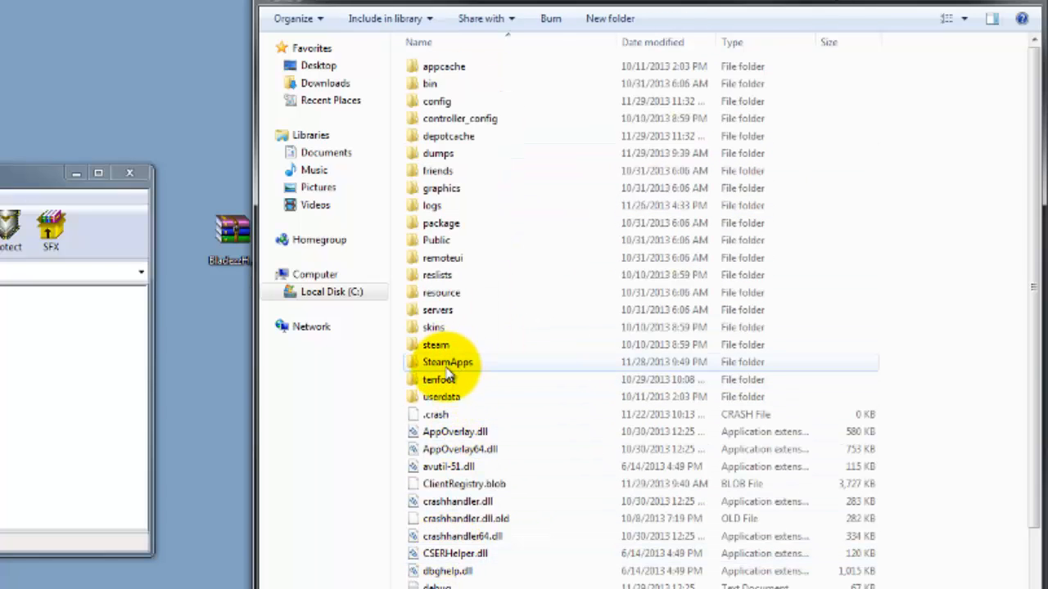
double_click(448, 361)
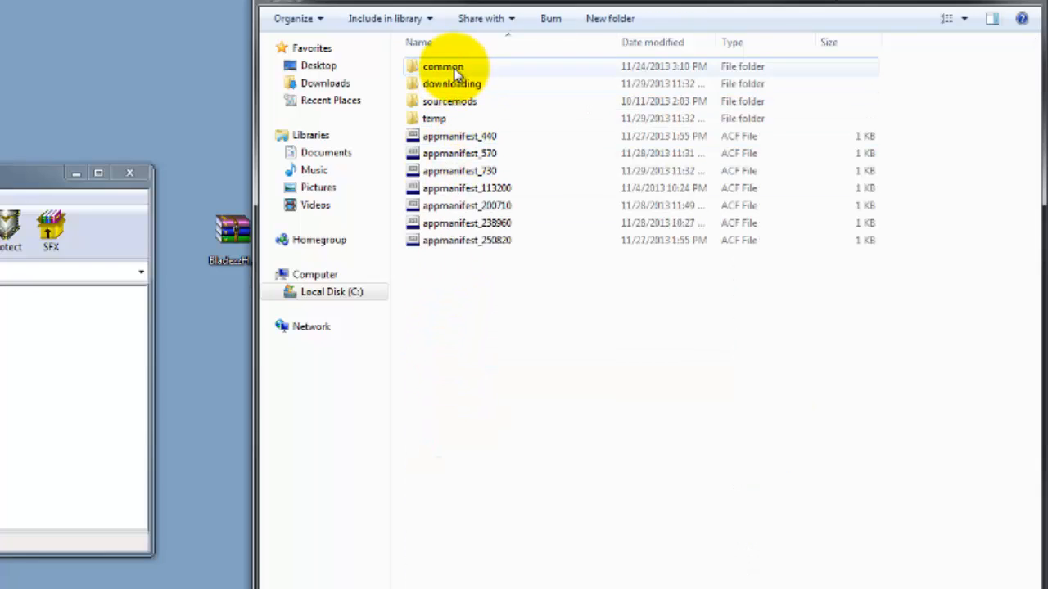
double_click(442, 67)
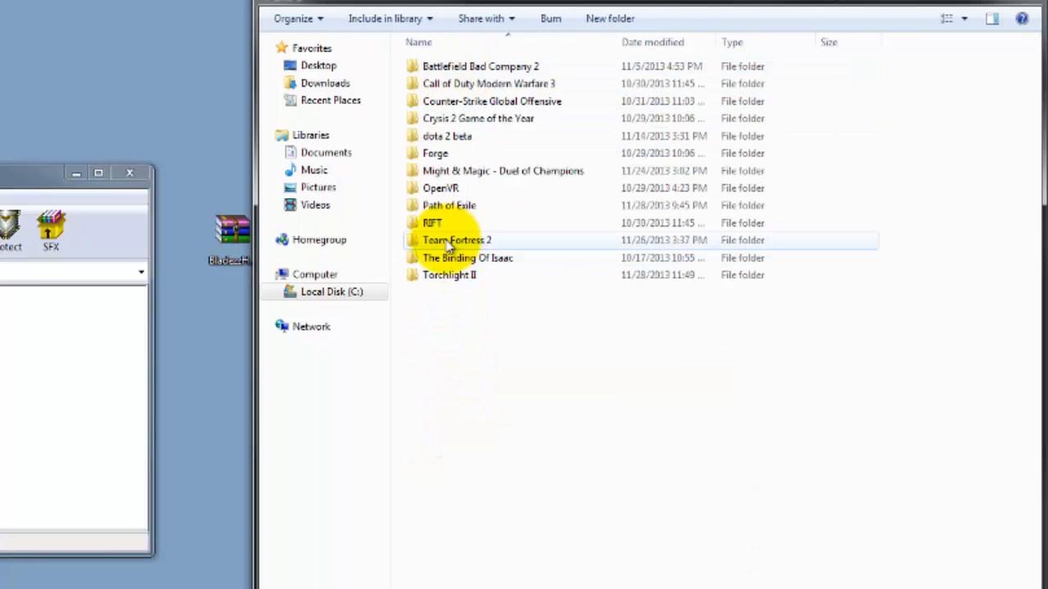
double_click(456, 240)
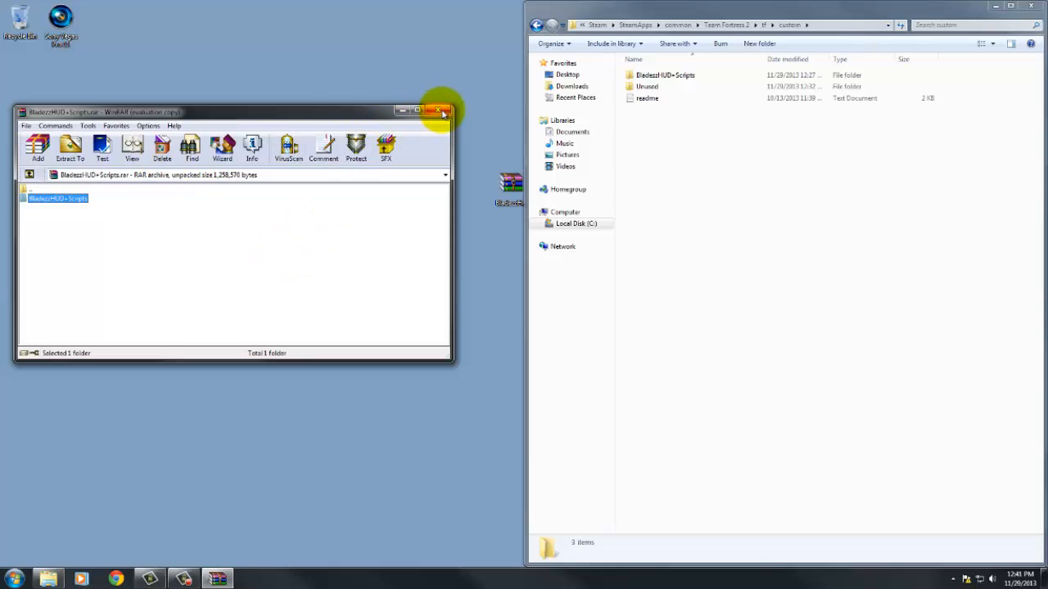
Close WinRAR and enter the BladezzHUD+Scripts folder in the custom directory.
click(440, 111)
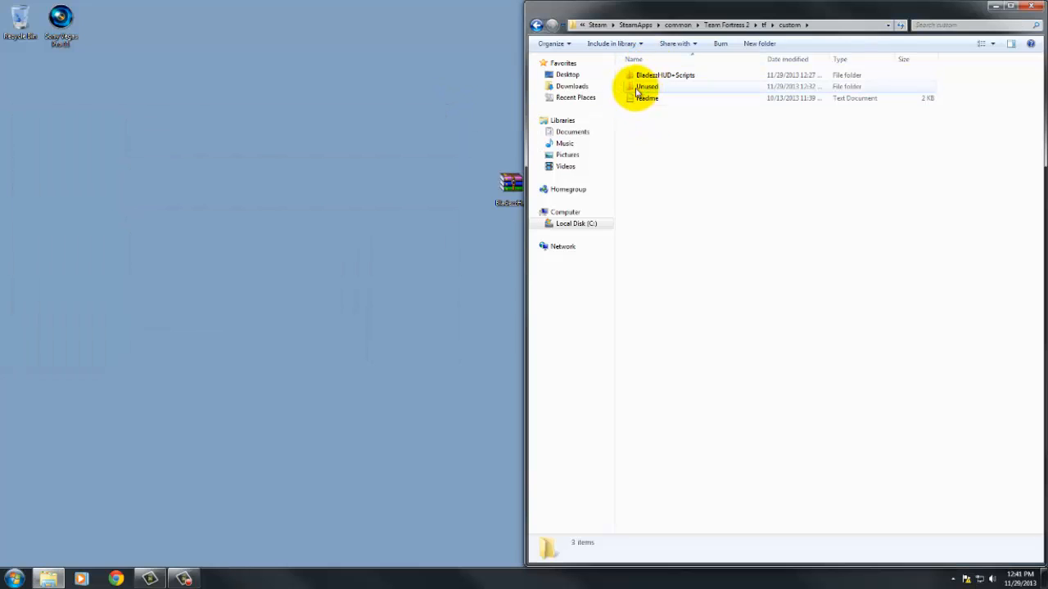
click(646, 86)
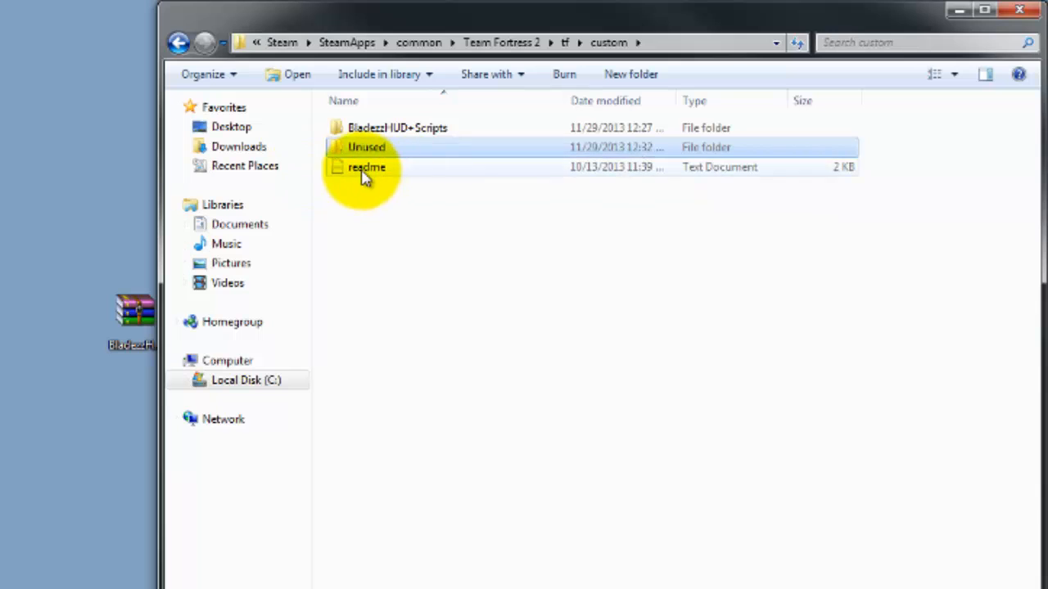
click(397, 127)
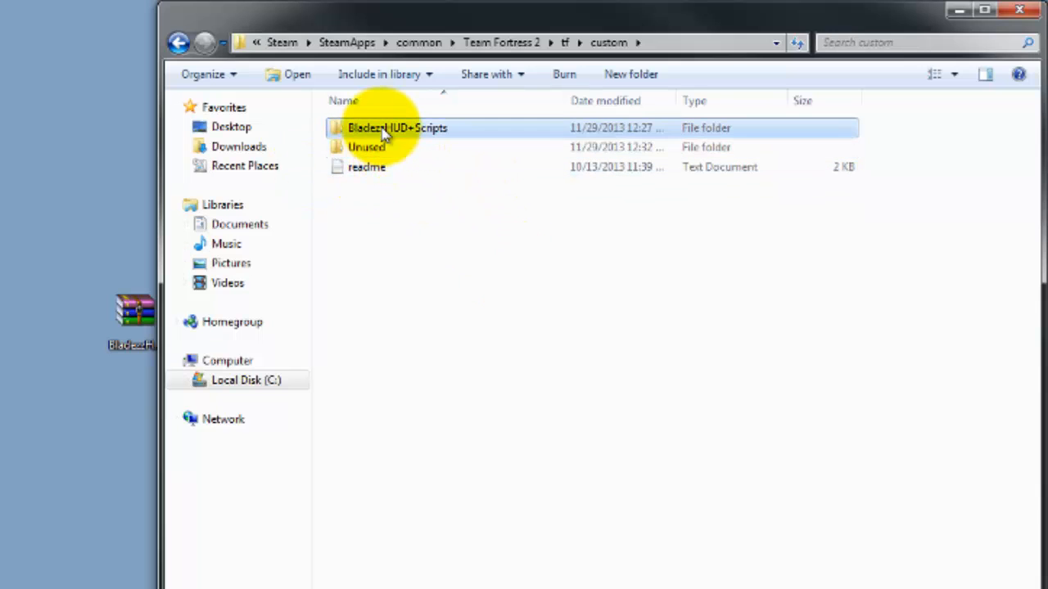
double_click(397, 127)
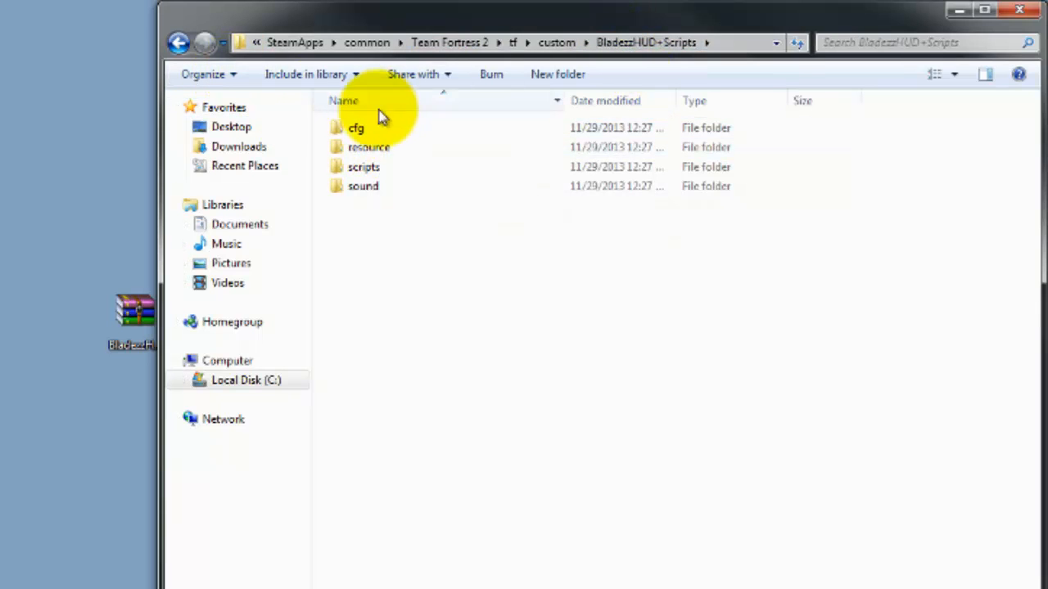
Enter the cfg folder and open spy.cfg with Notepad via Open with.
double_click(355, 127)
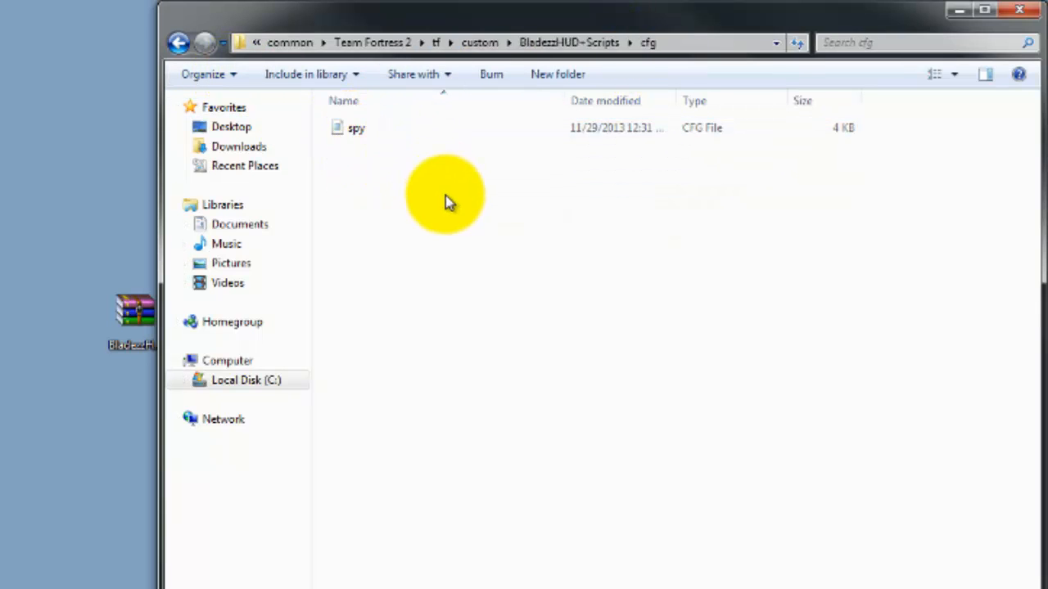
click(356, 128)
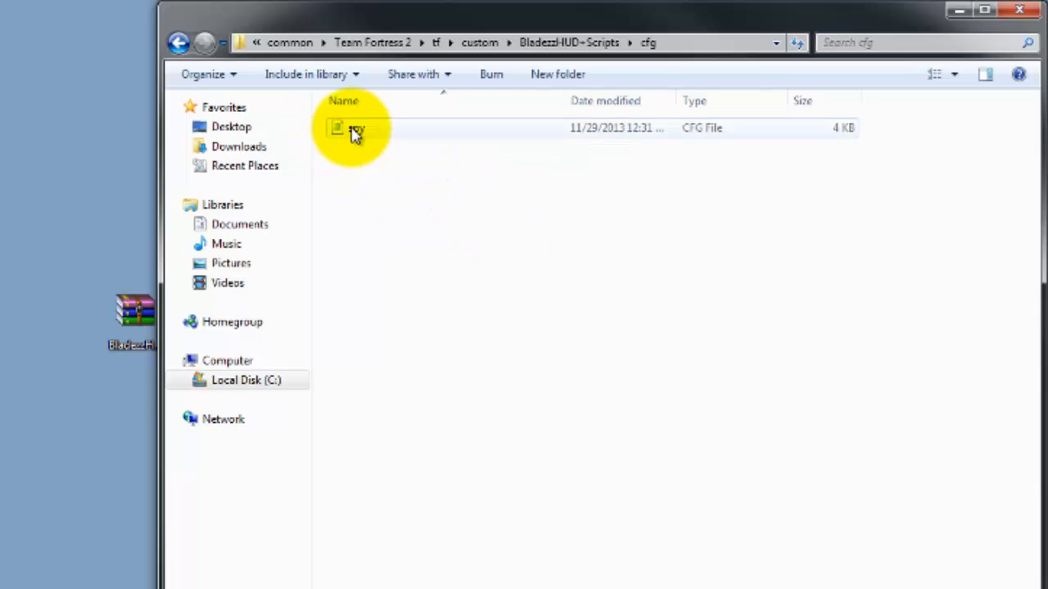
click(356, 127)
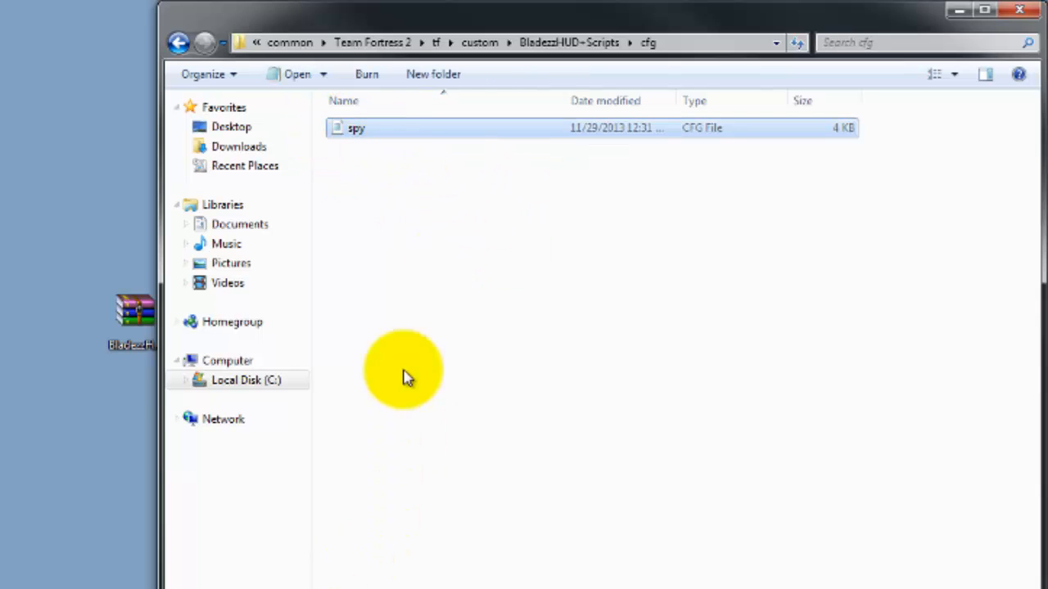
right_click(356, 128)
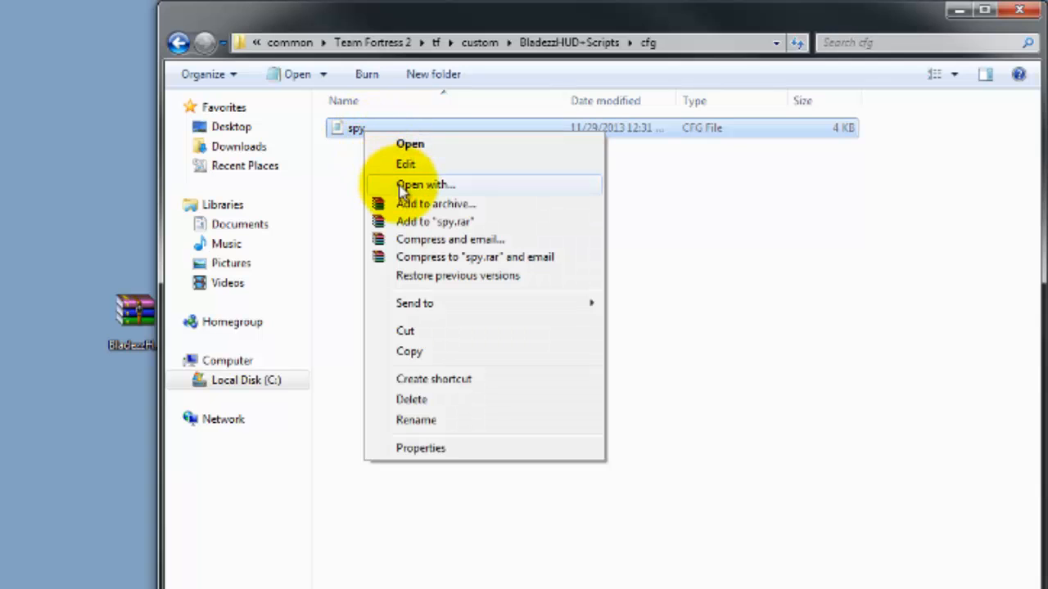
click(425, 184)
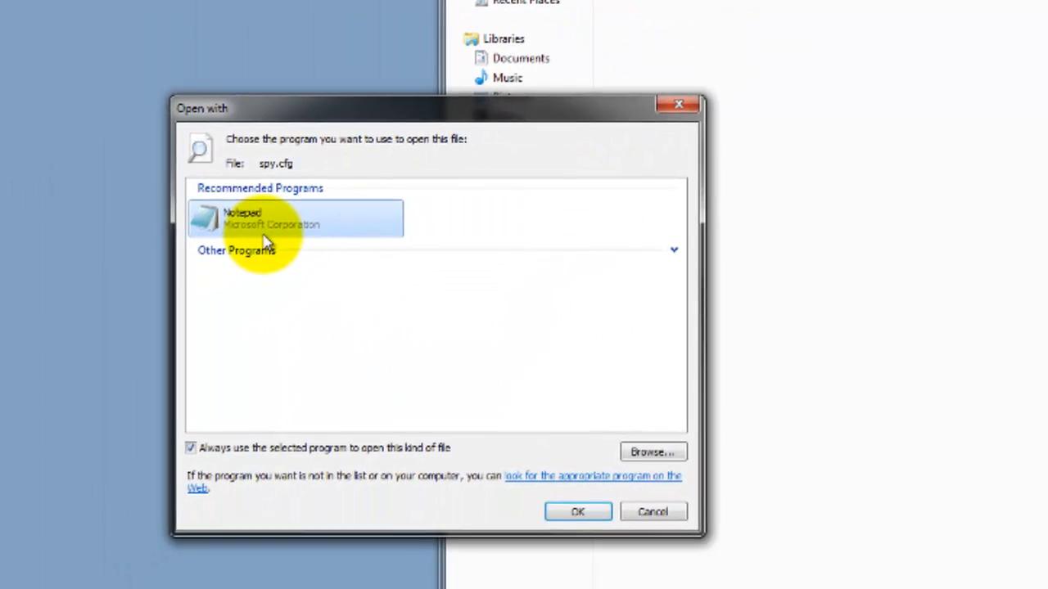
click(577, 512)
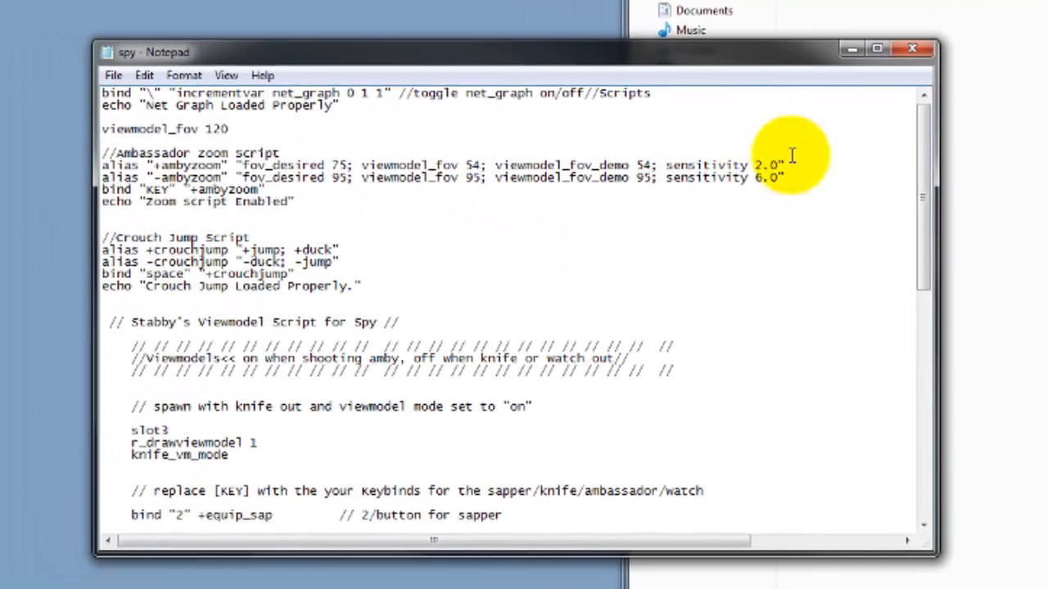
scroll(down, 3)
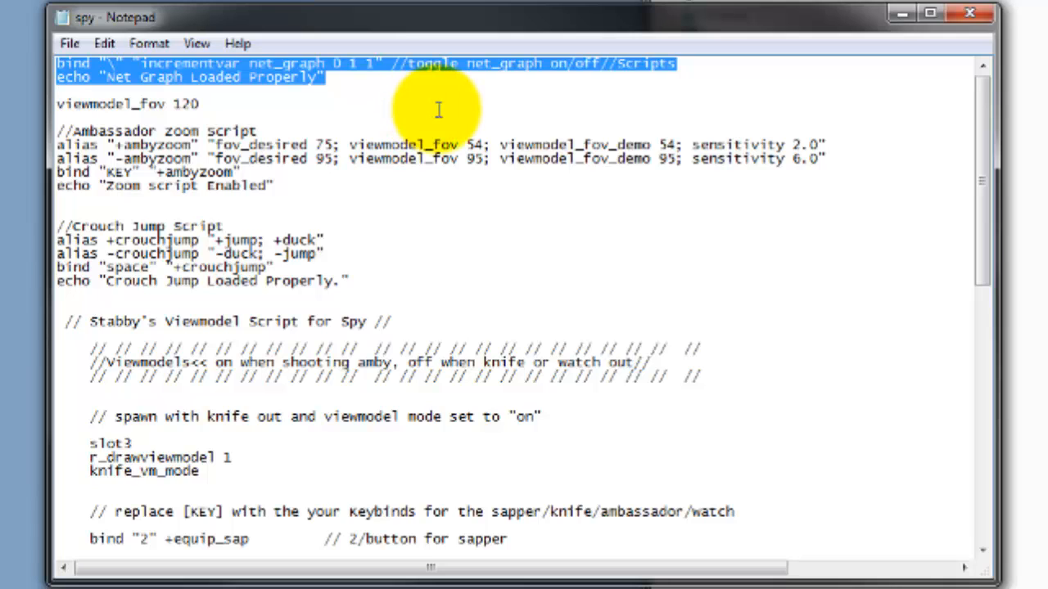
mouse_move(307, 69)
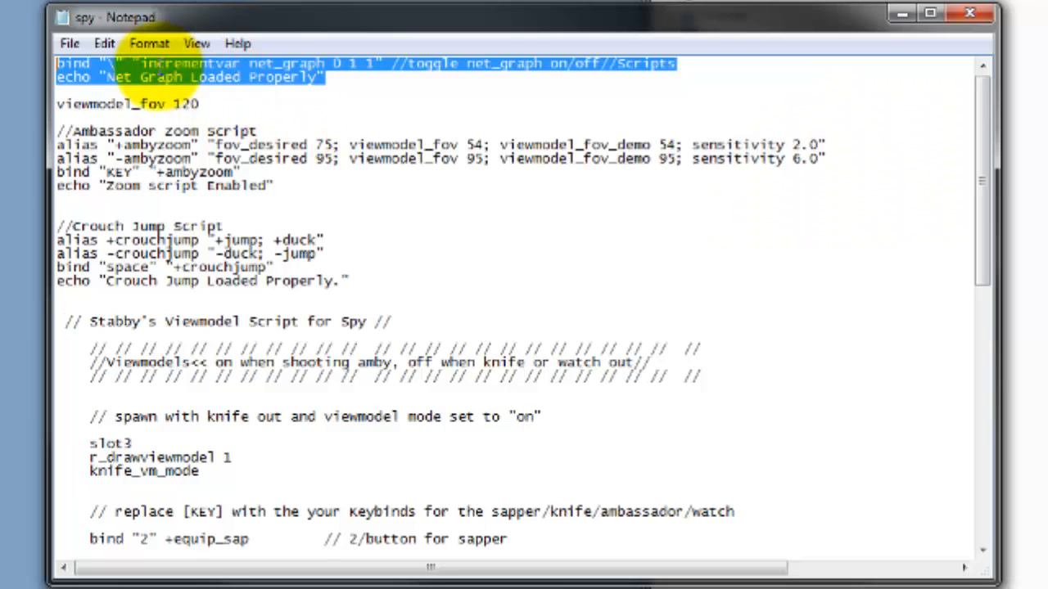
mouse_move(332, 93)
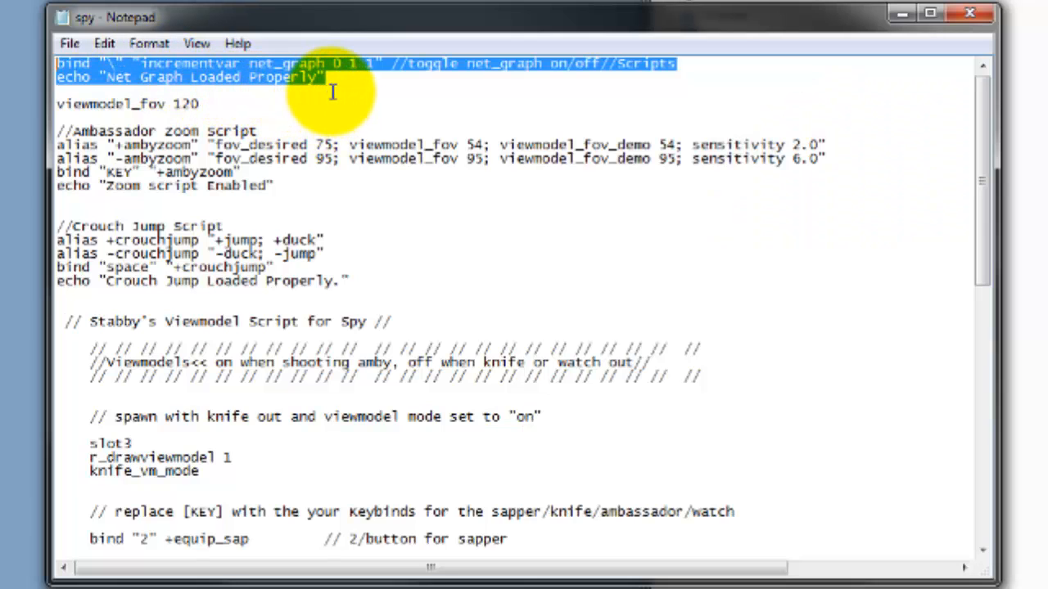
click(325, 77)
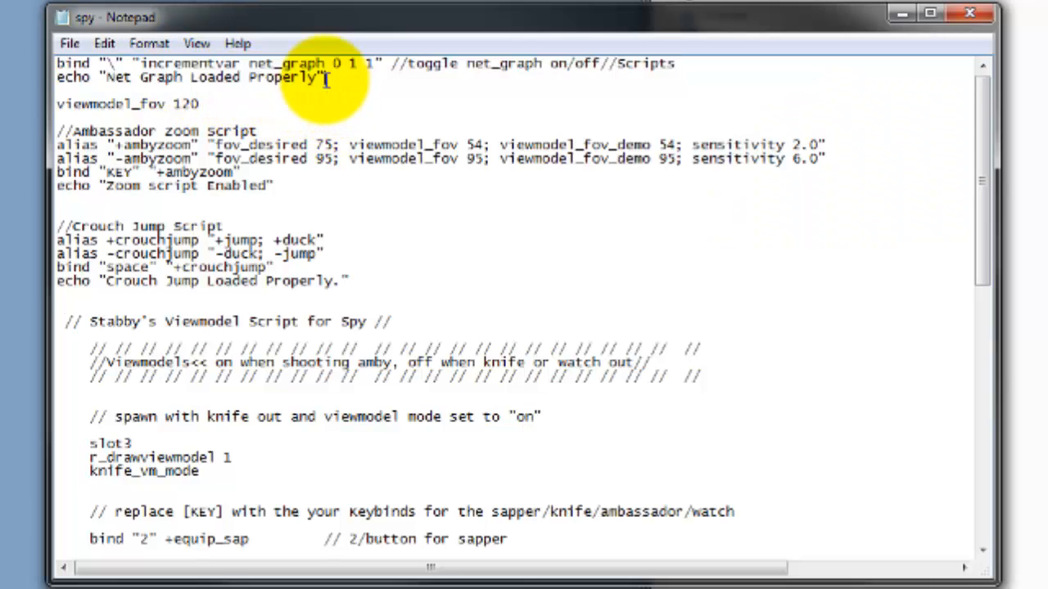
drag(57, 63, 330, 77)
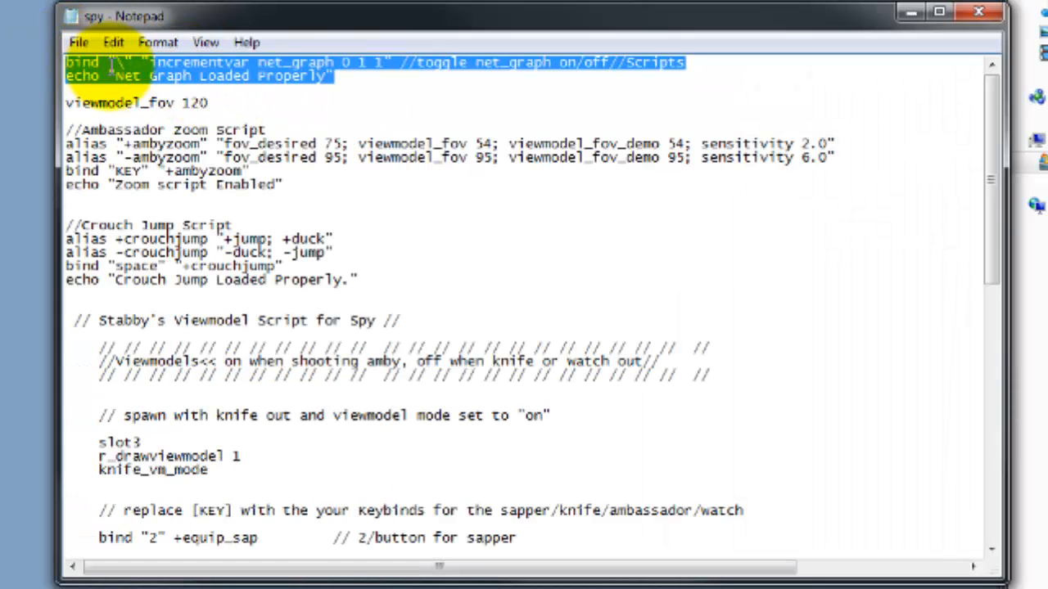
click(204, 102)
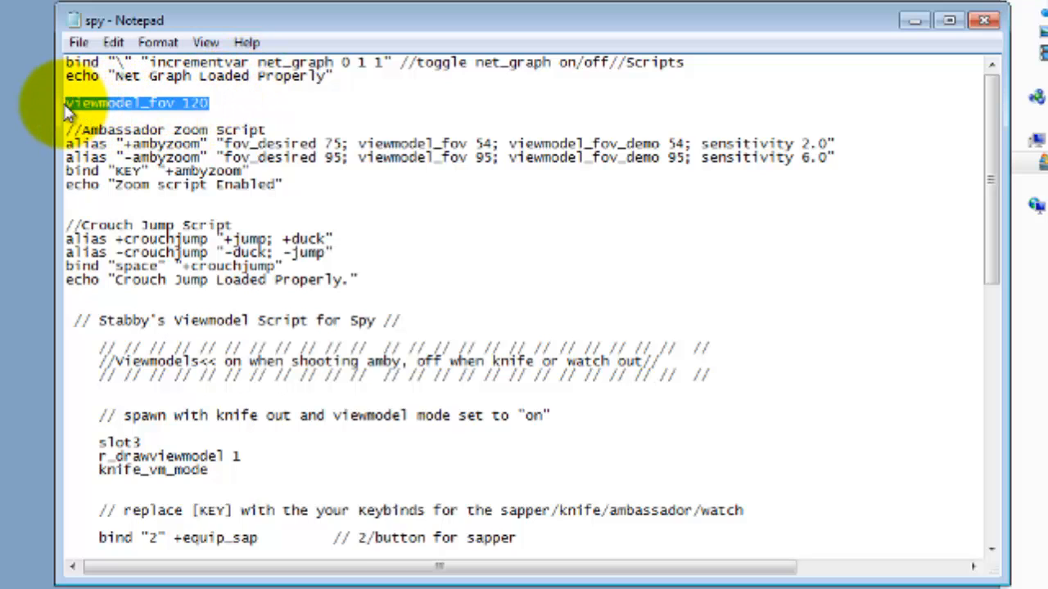
click(176, 103)
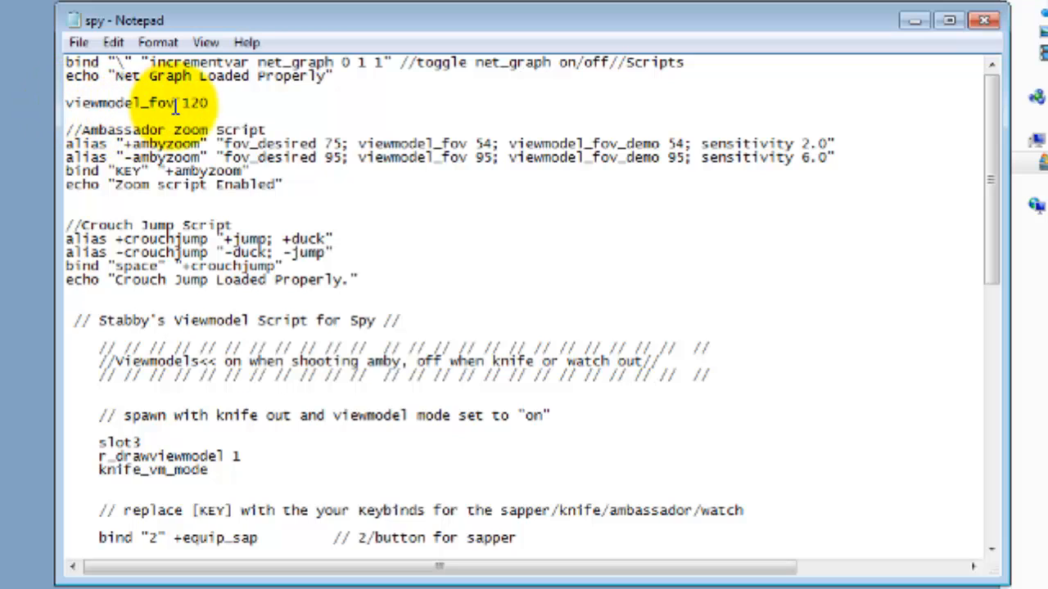
double_click(193, 103)
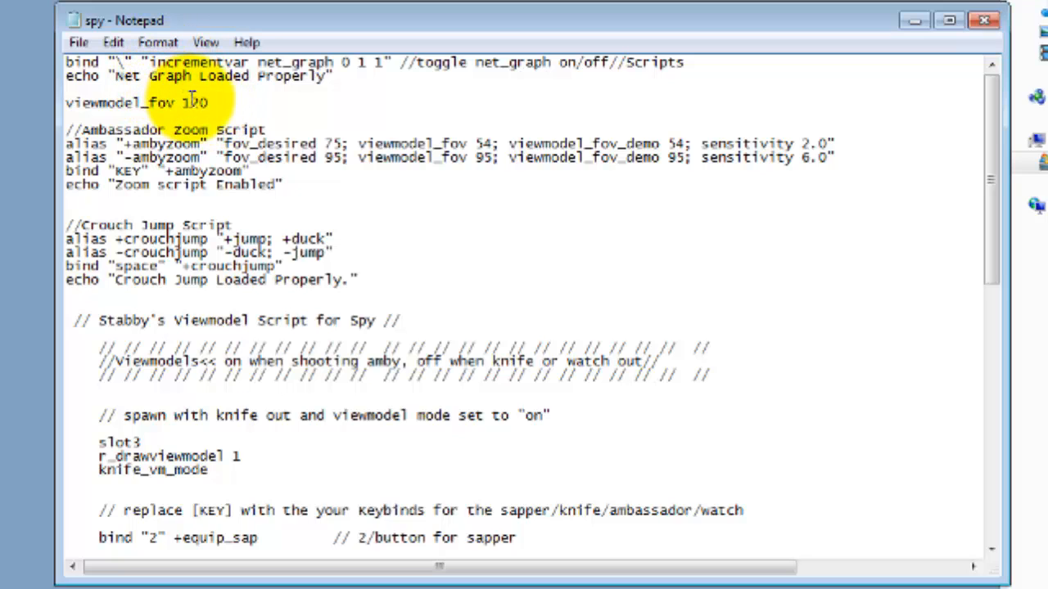
double_click(192, 103)
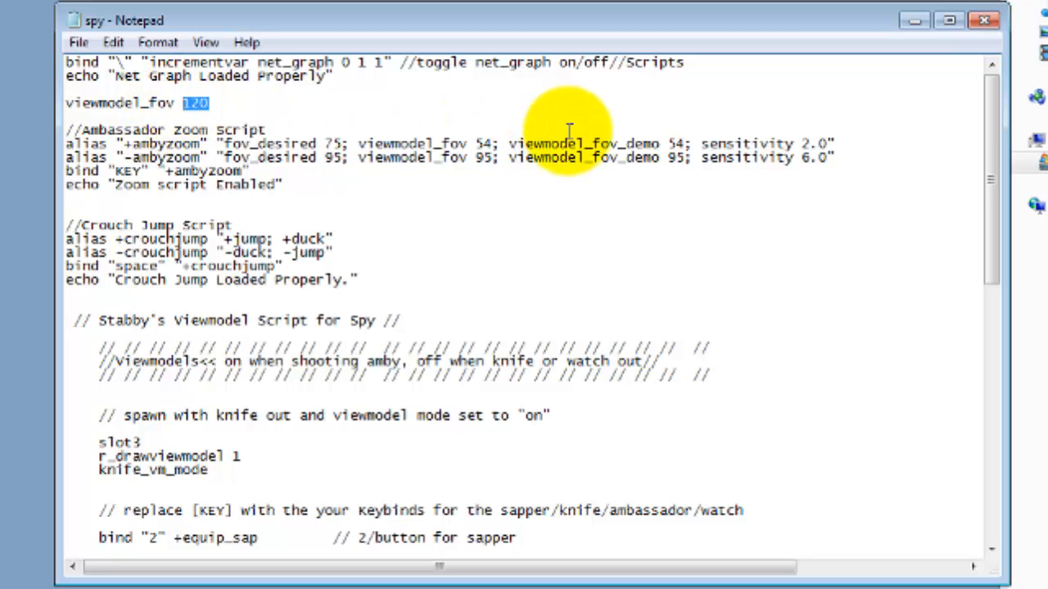
mouse_move(341, 263)
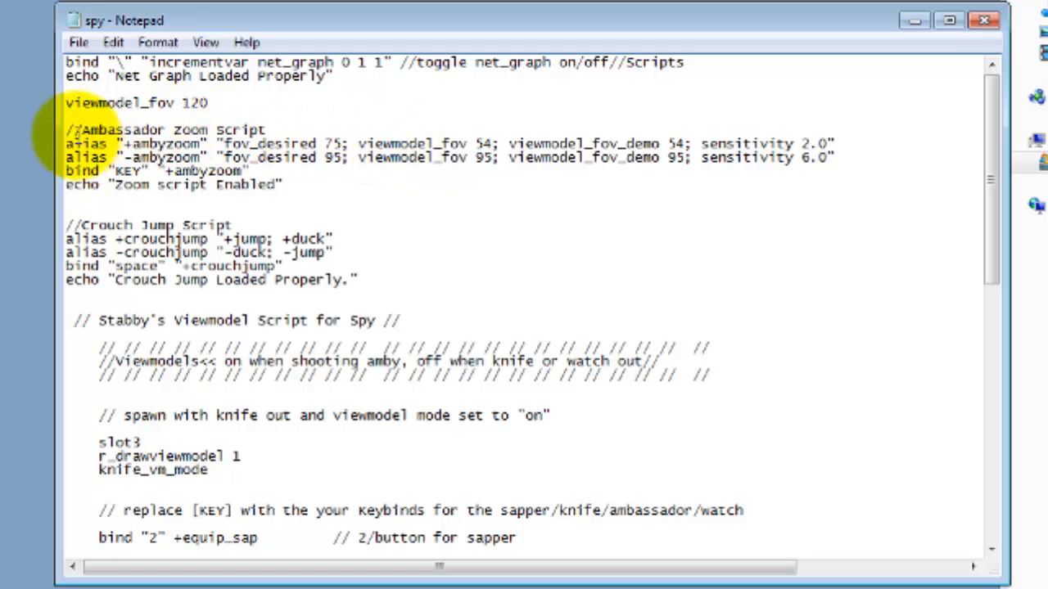
drag(66, 130, 834, 157)
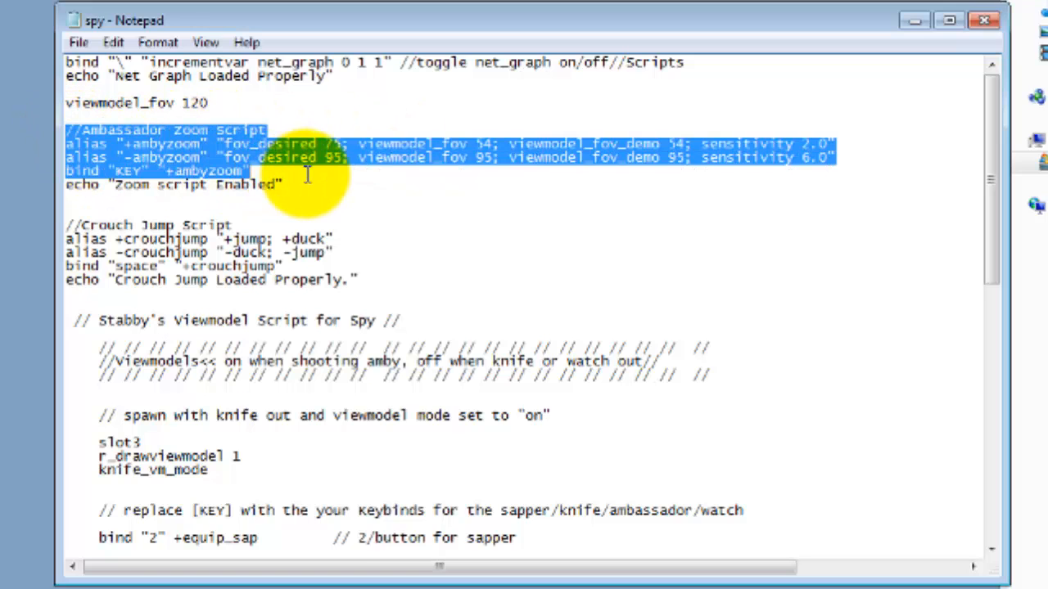
click(327, 172)
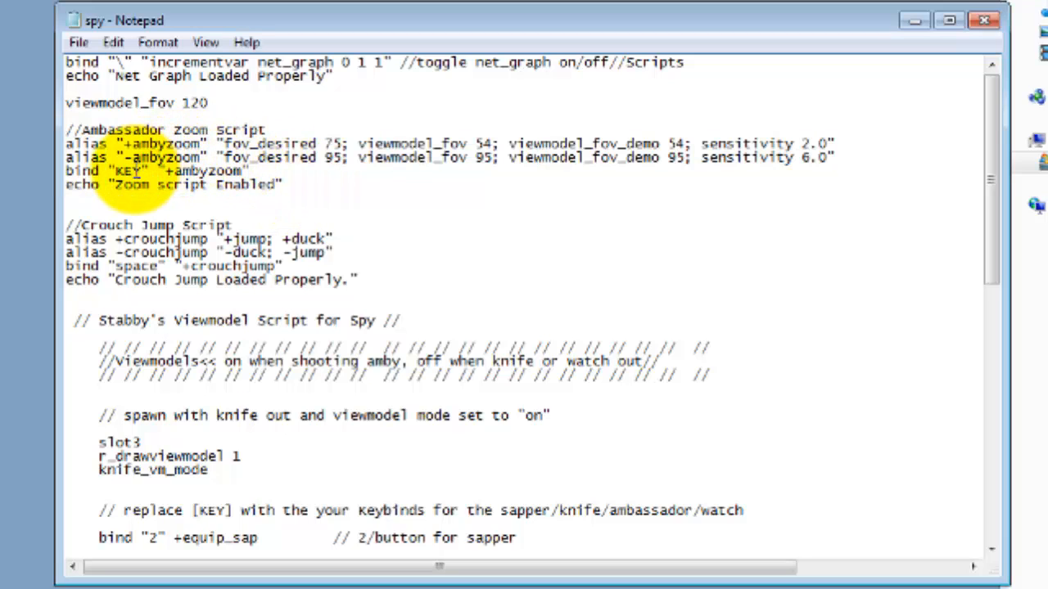
double_click(128, 170)
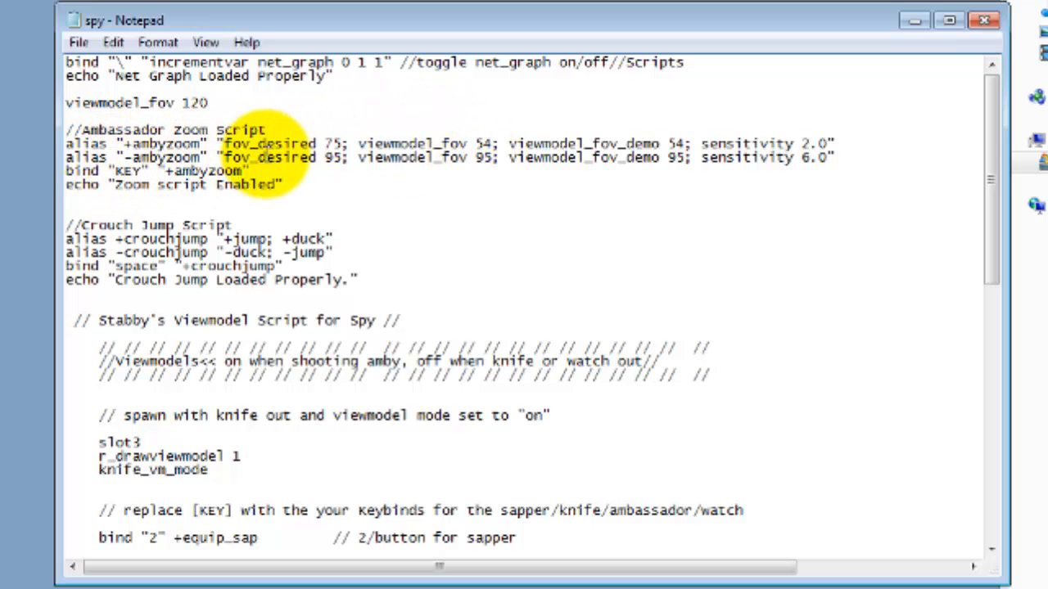
double_click(814, 145)
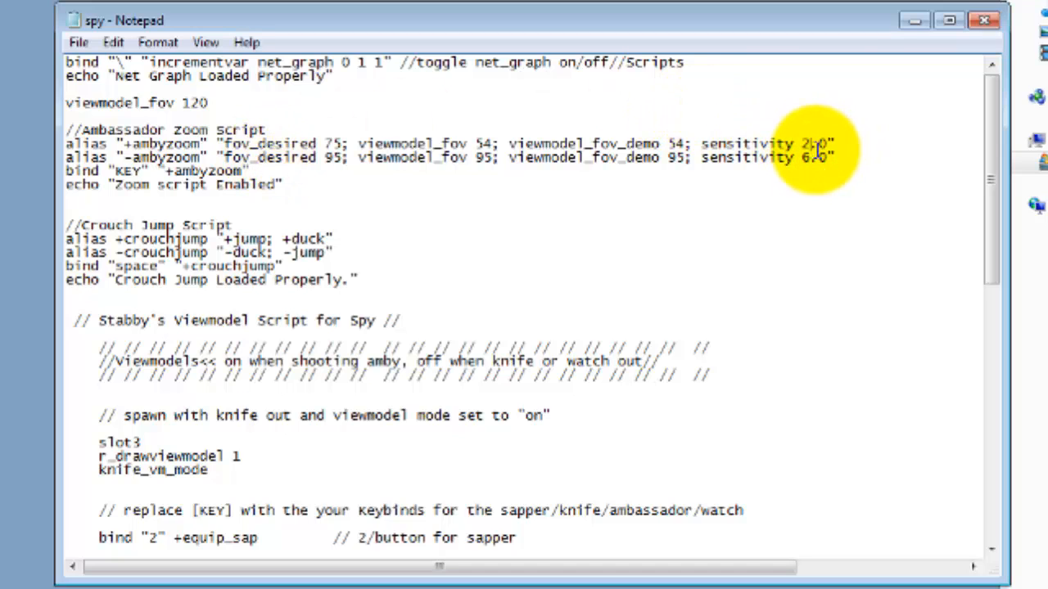
double_click(815, 143)
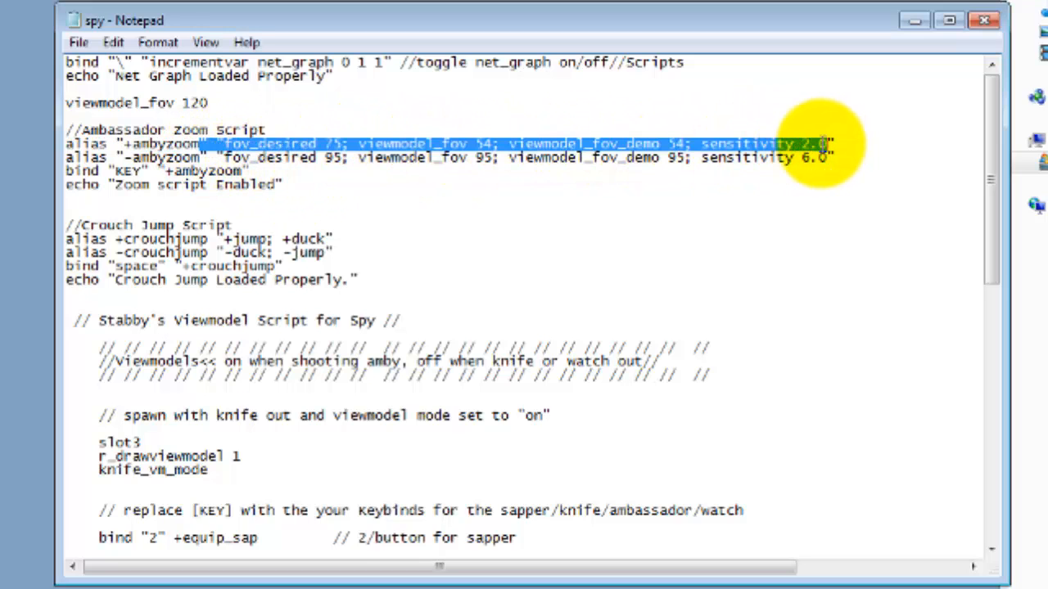
click(725, 129)
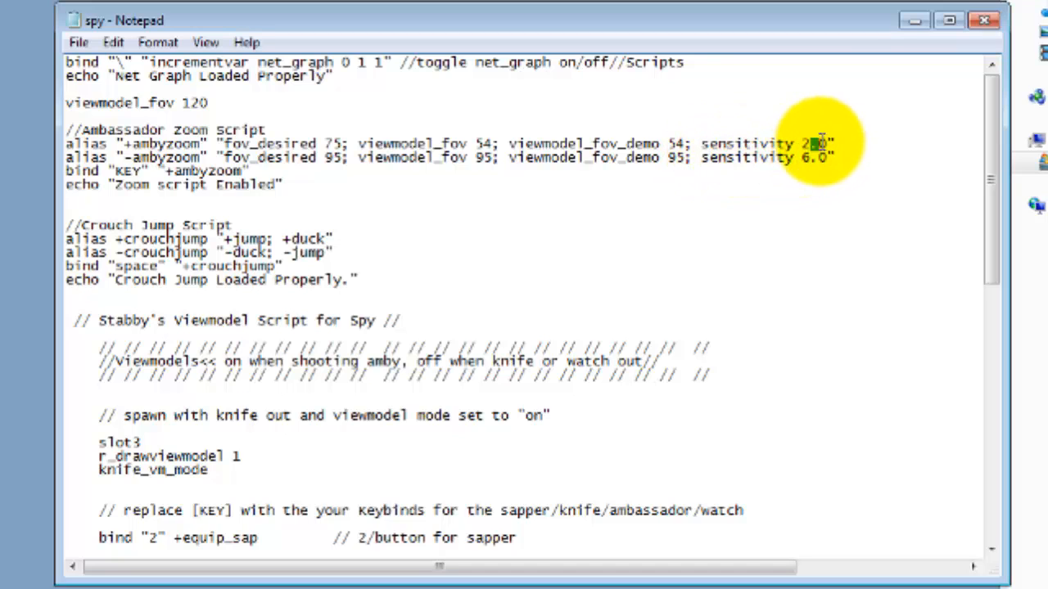
double_click(810, 157)
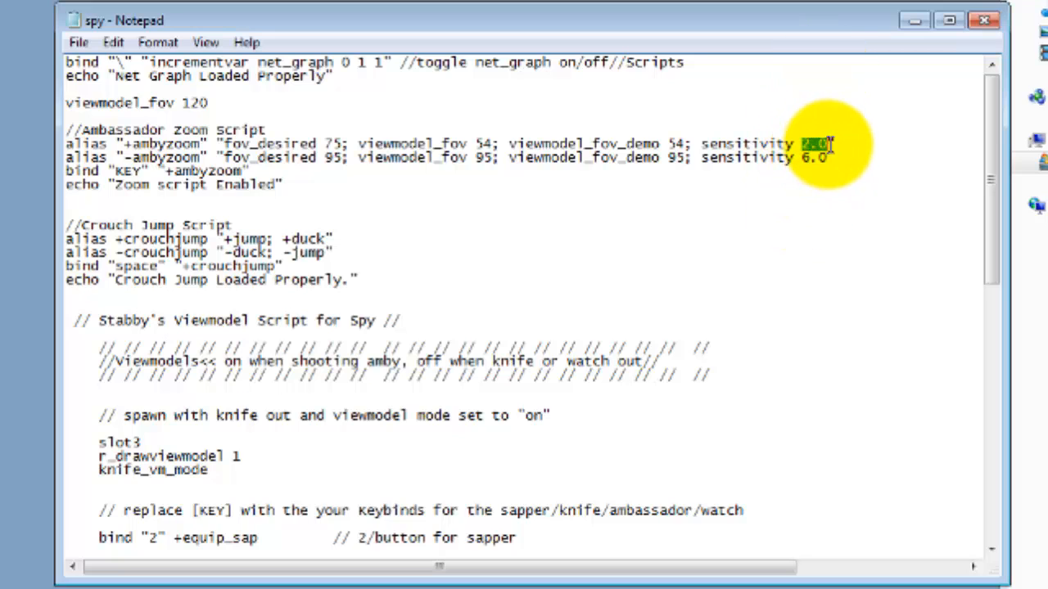
mouse_move(428, 190)
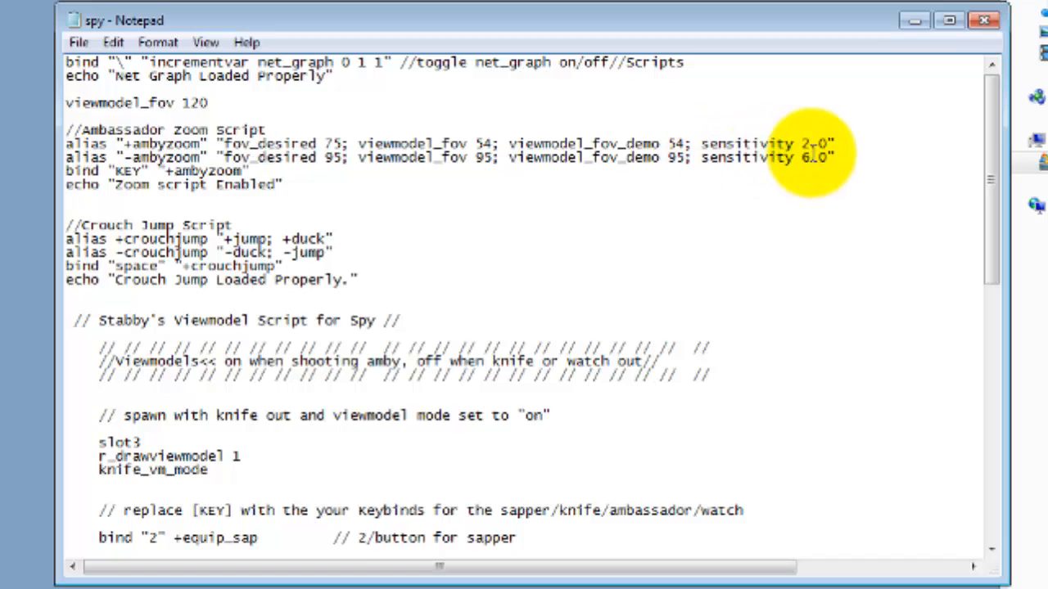
double_click(817, 157)
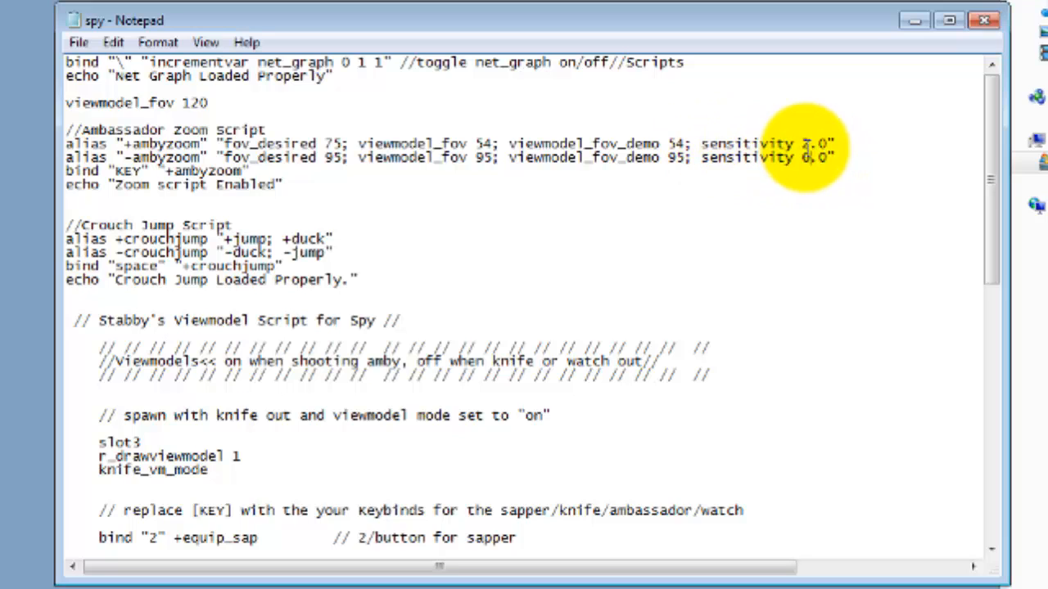
drag(835, 143, 249, 171)
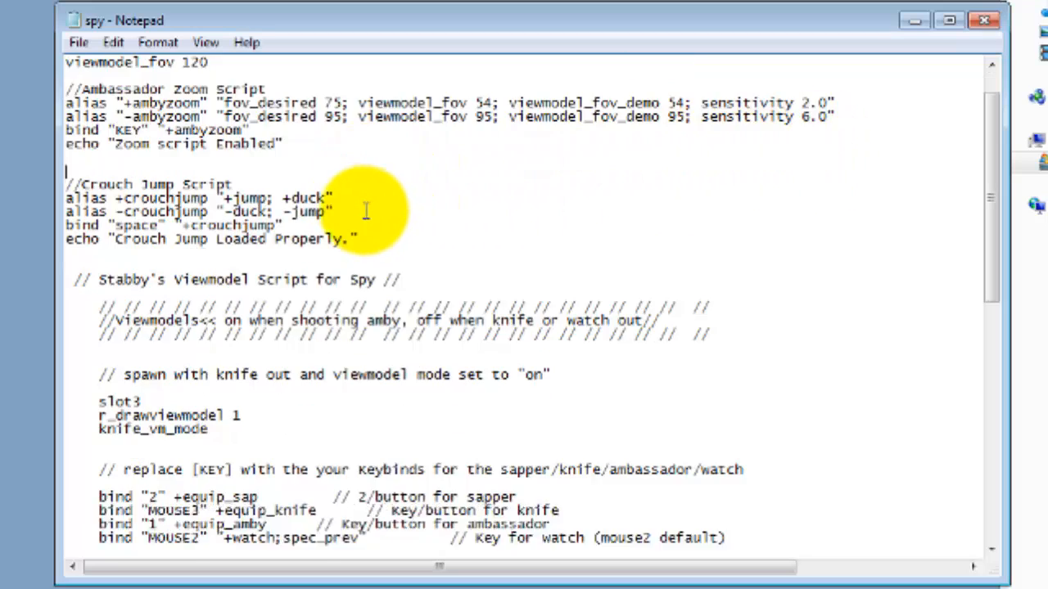
drag(67, 171, 216, 198)
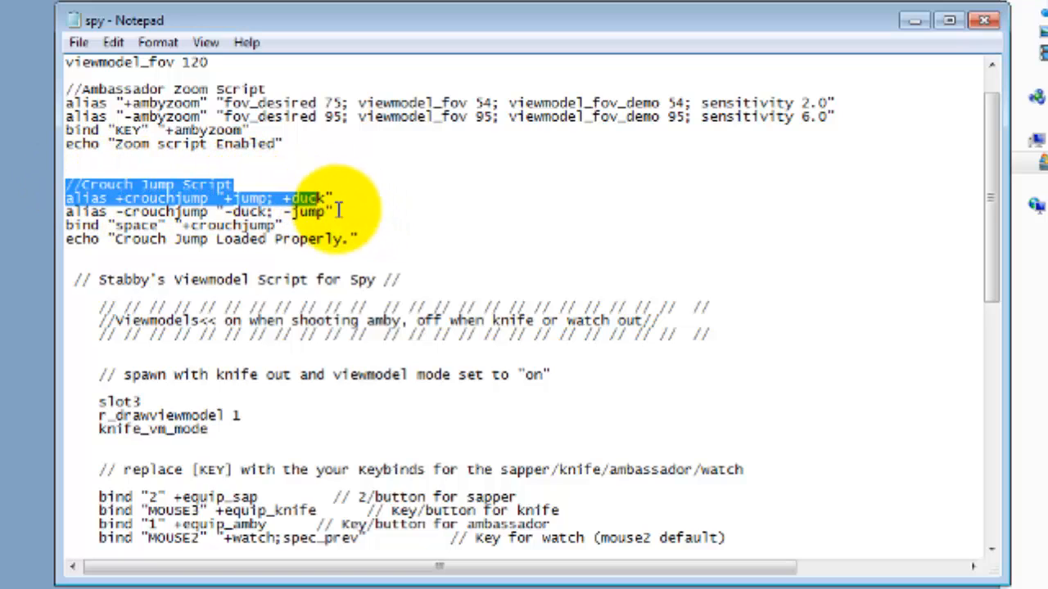
drag(332, 198, 356, 239)
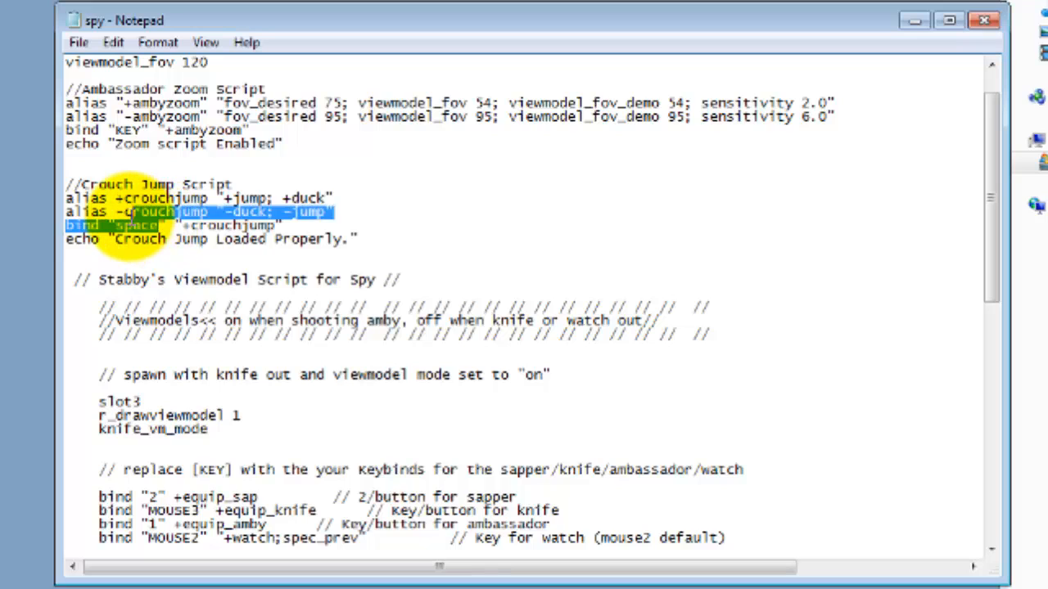
double_click(140, 225)
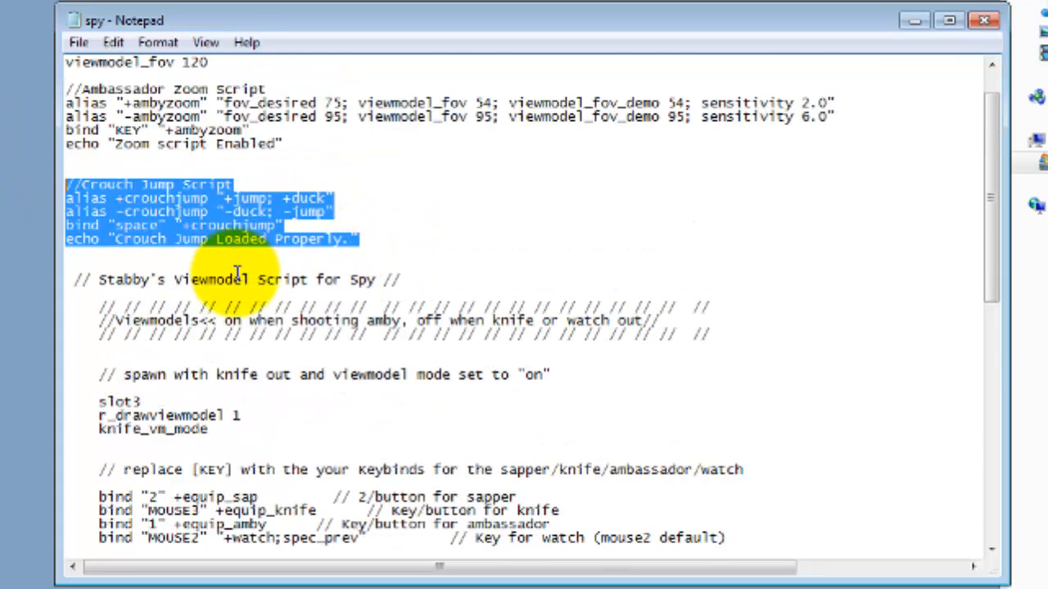
scroll(down, 3)
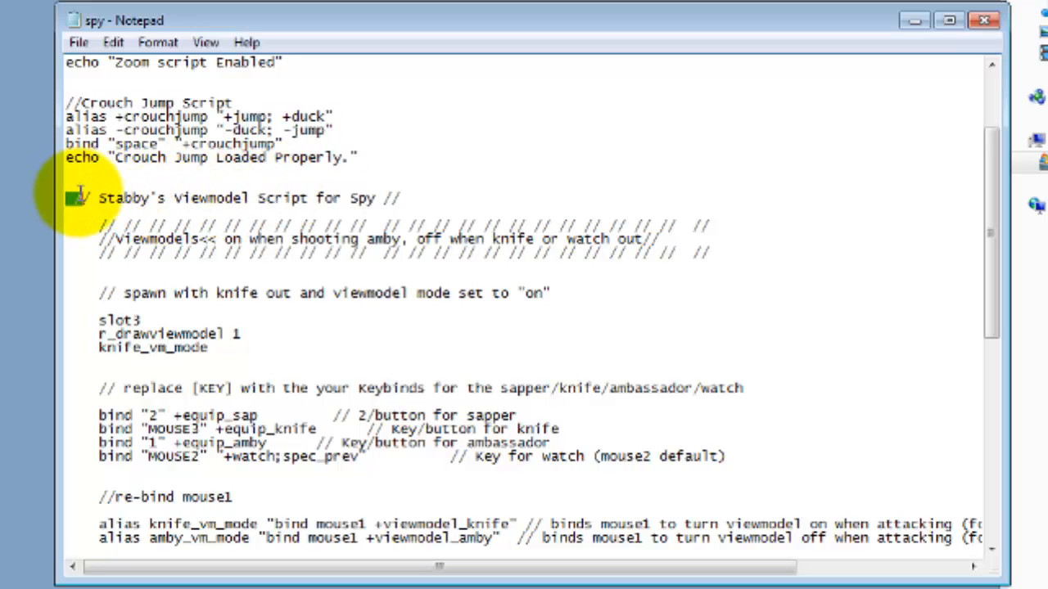
scroll(down, 3)
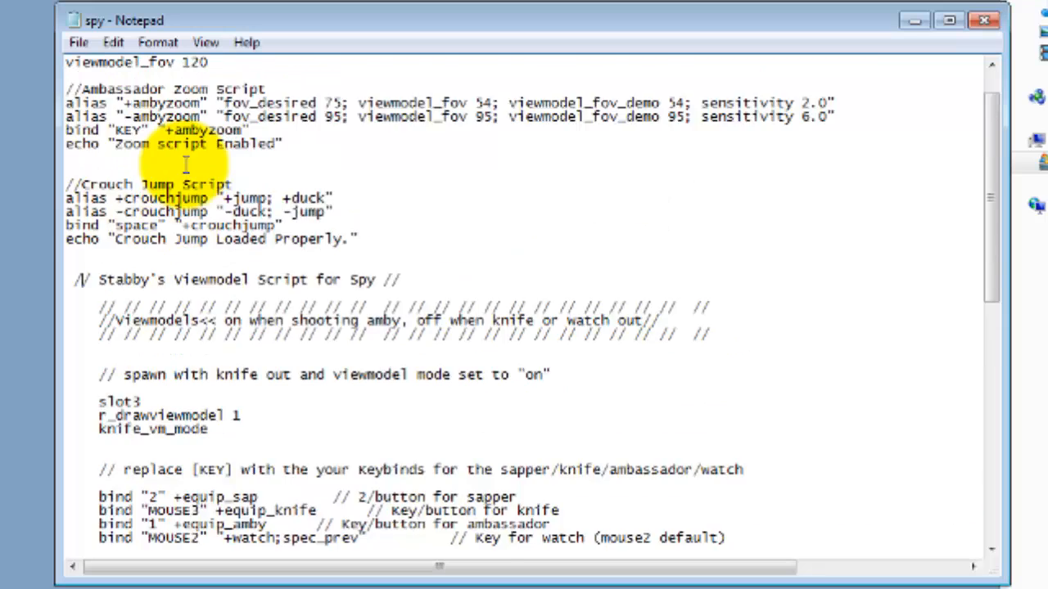
scroll(down, 3)
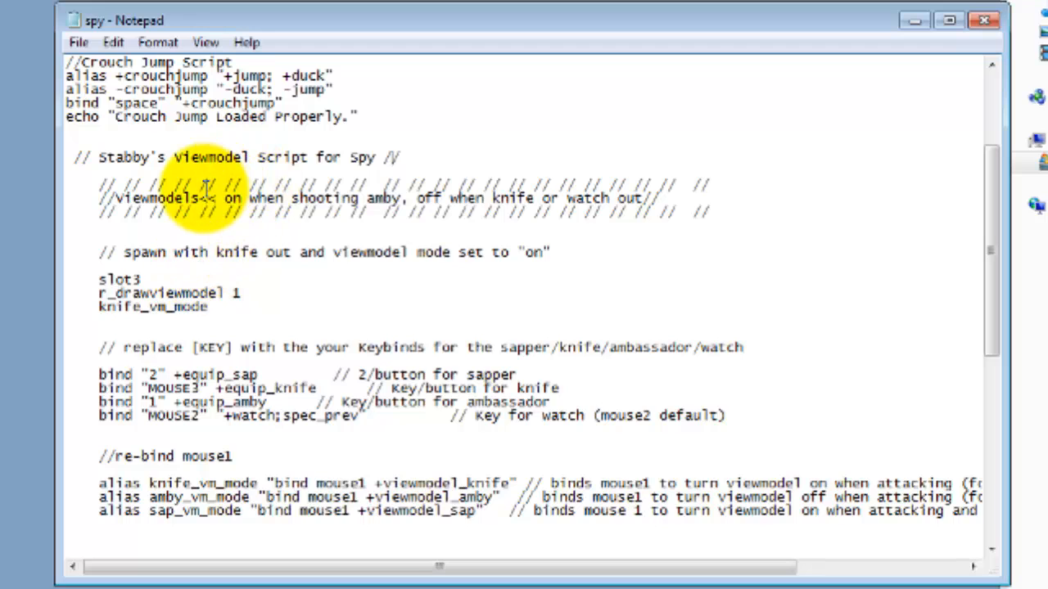
scroll(down, 3)
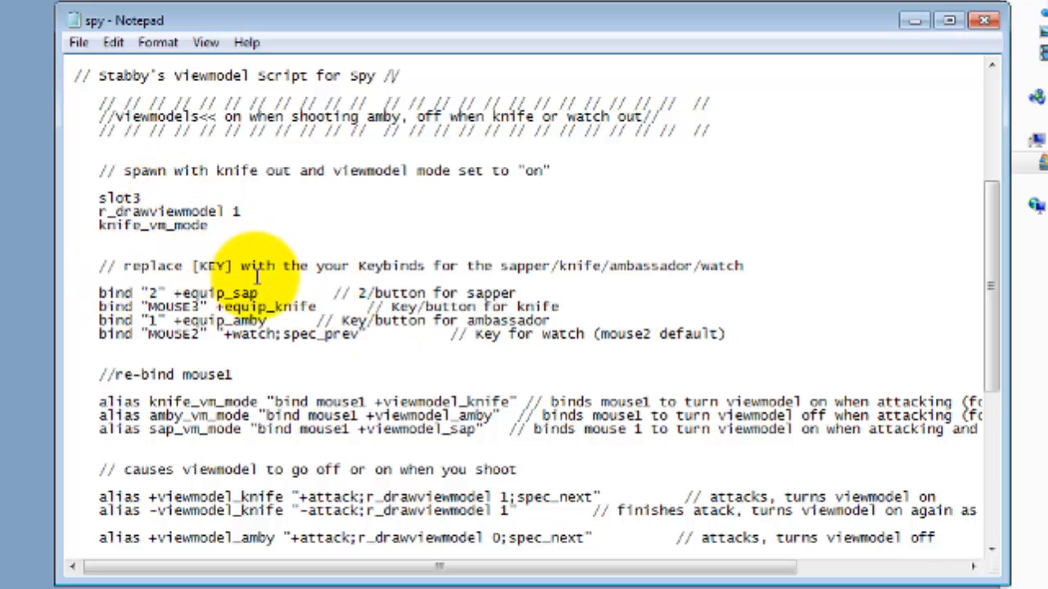
mouse_move(287, 334)
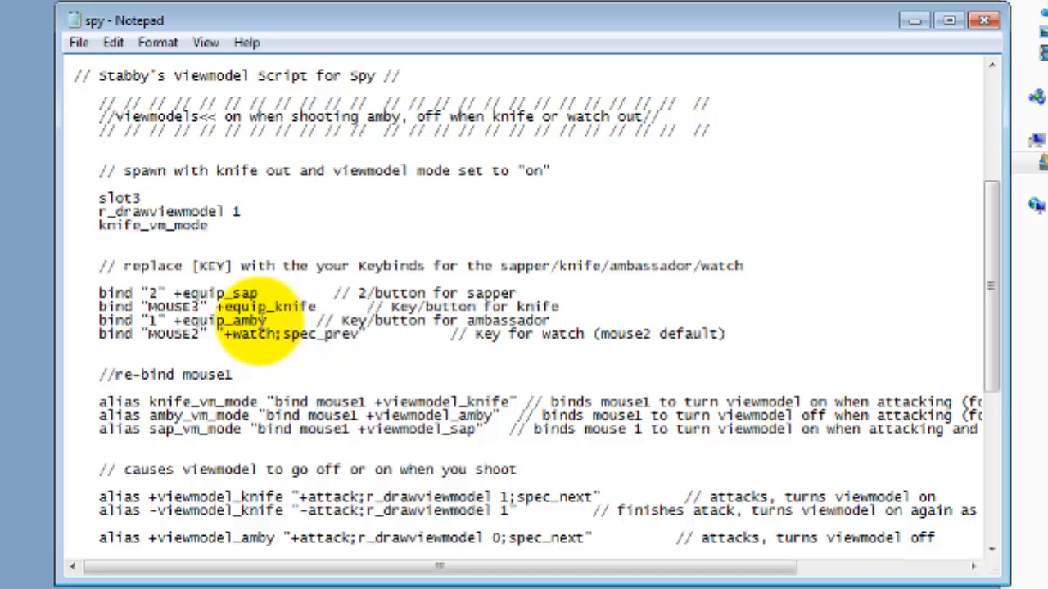
scroll(down, 3)
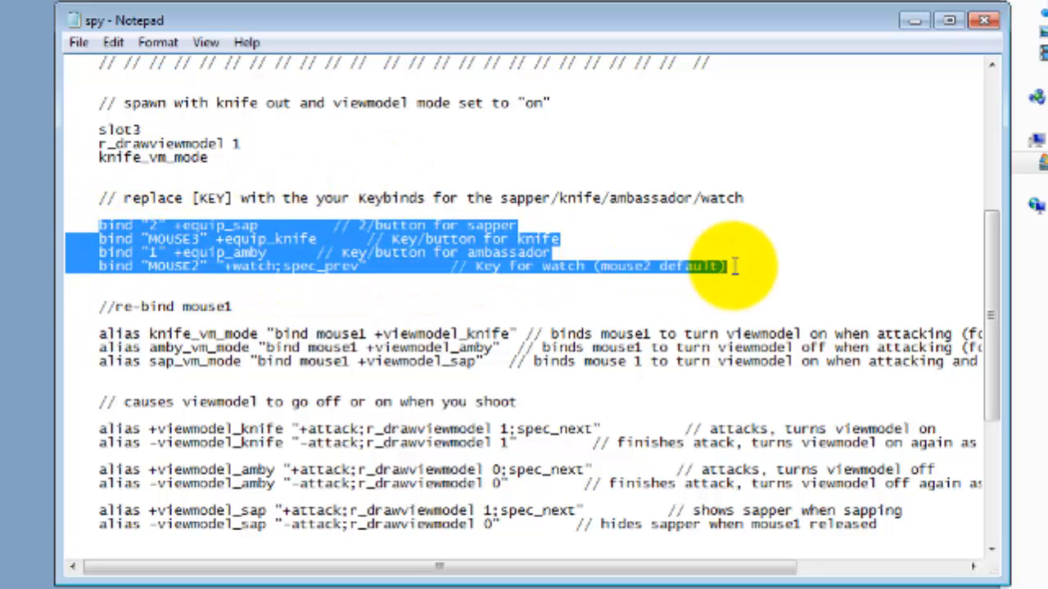
click(176, 266)
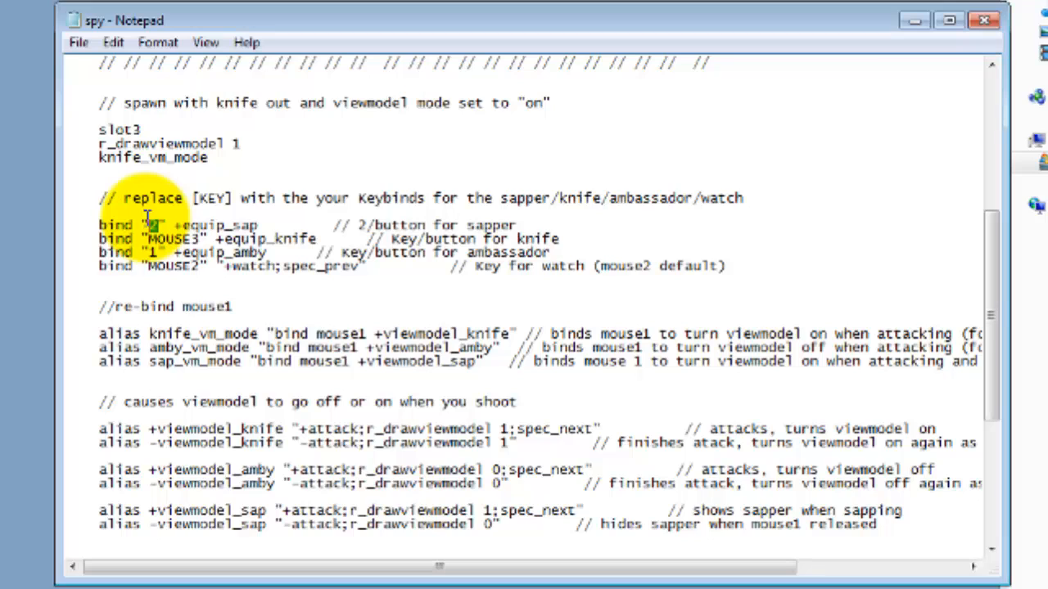
double_click(172, 238)
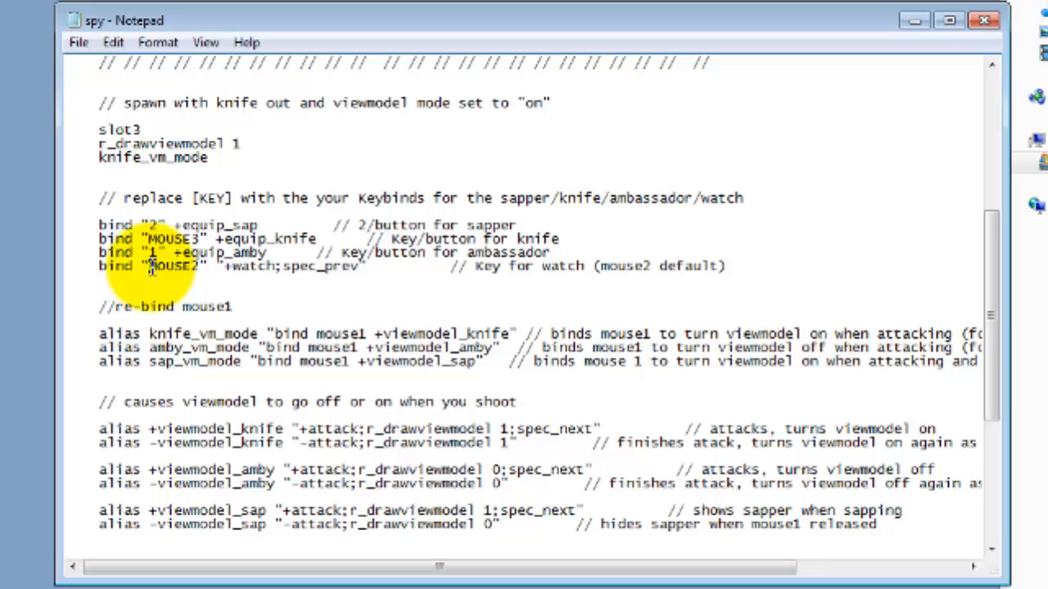
double_click(172, 266)
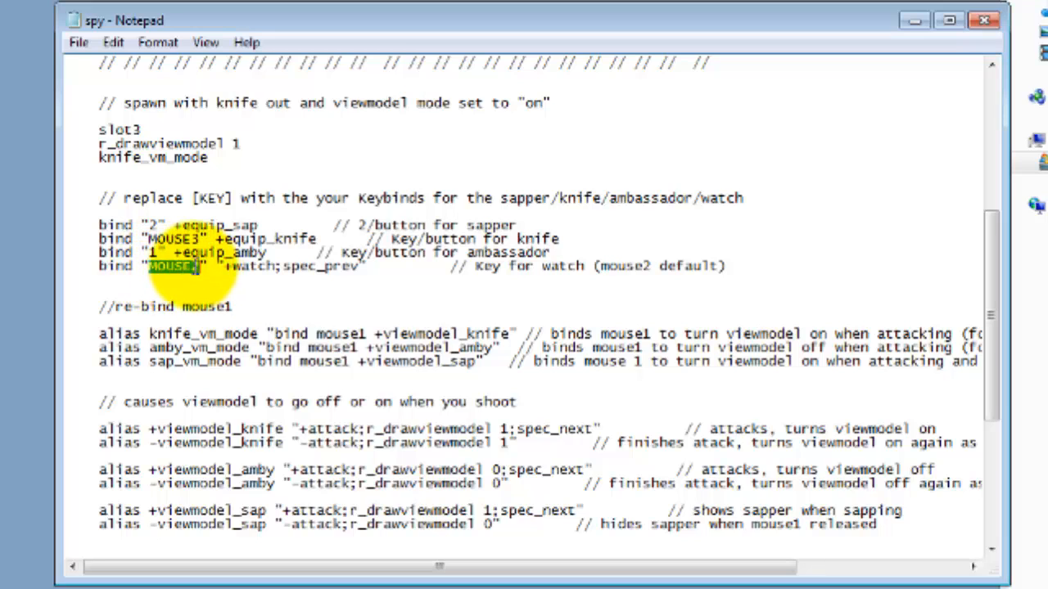
text(MOUSE2)
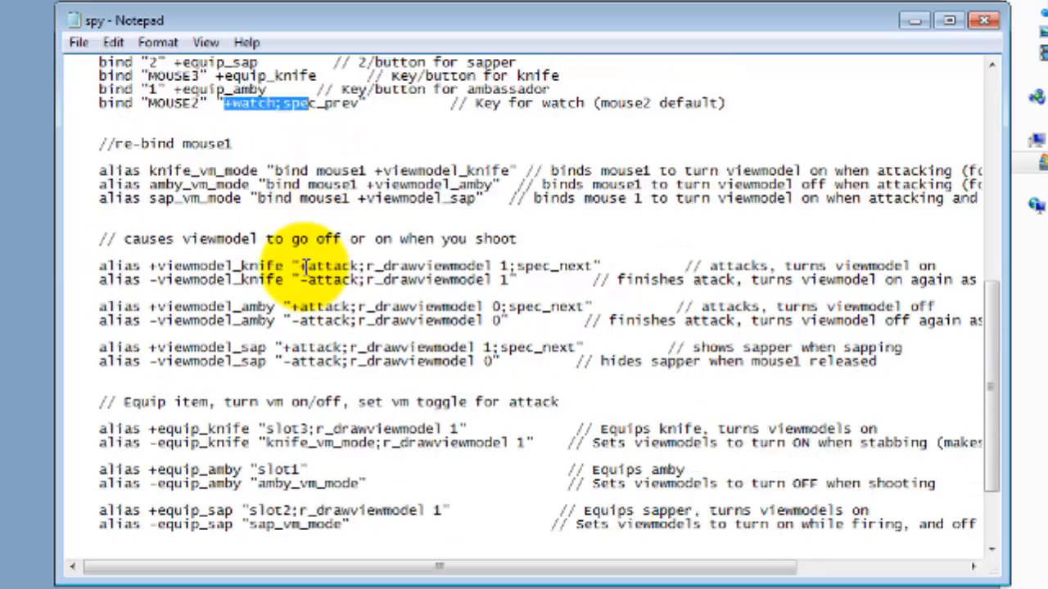
scroll(down, 3)
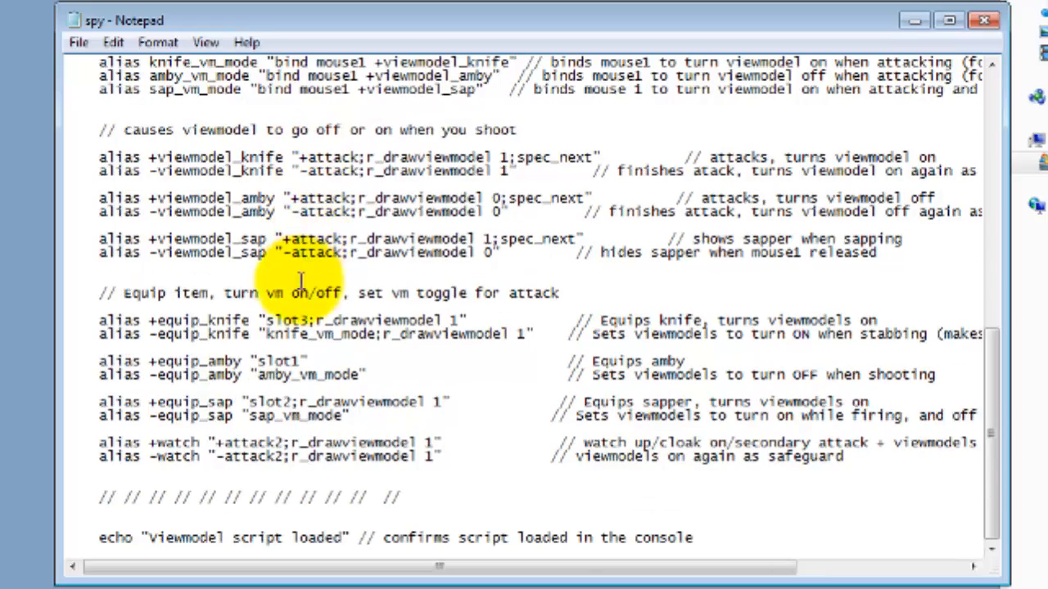
scroll(up, 3)
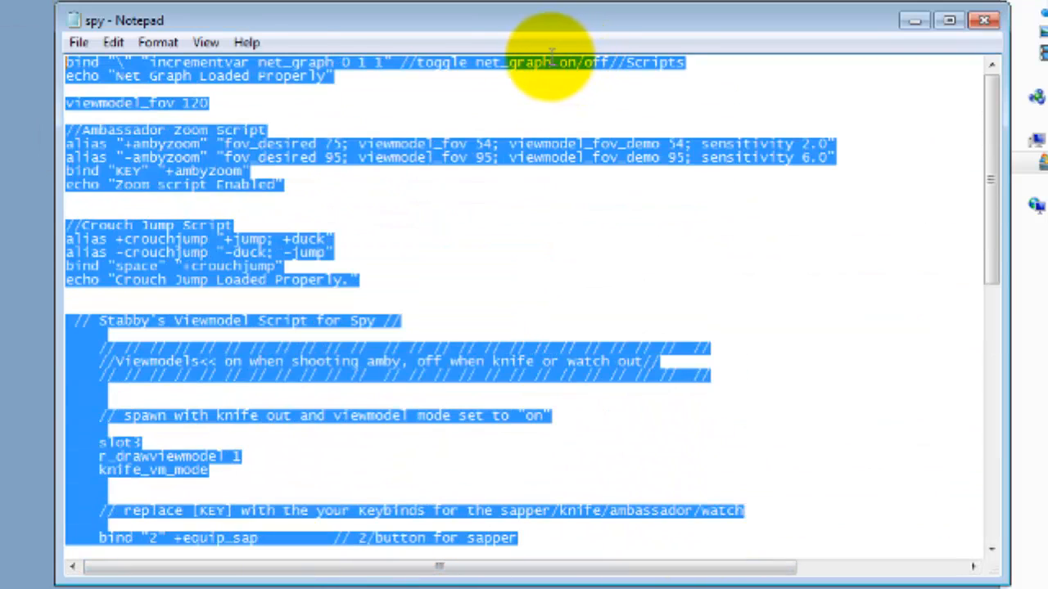
mouse_move(458, 217)
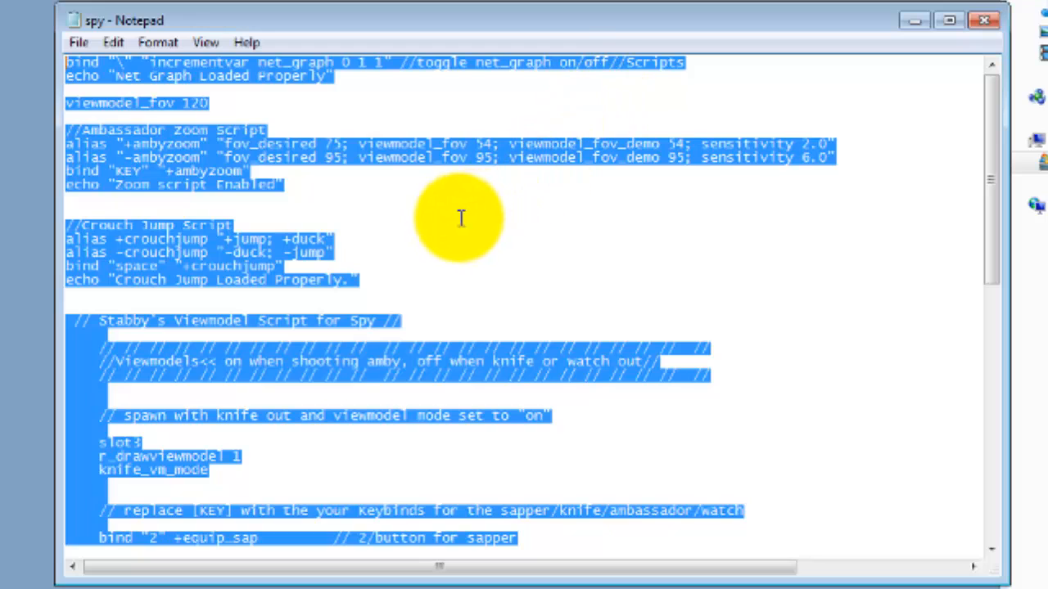
click(342, 188)
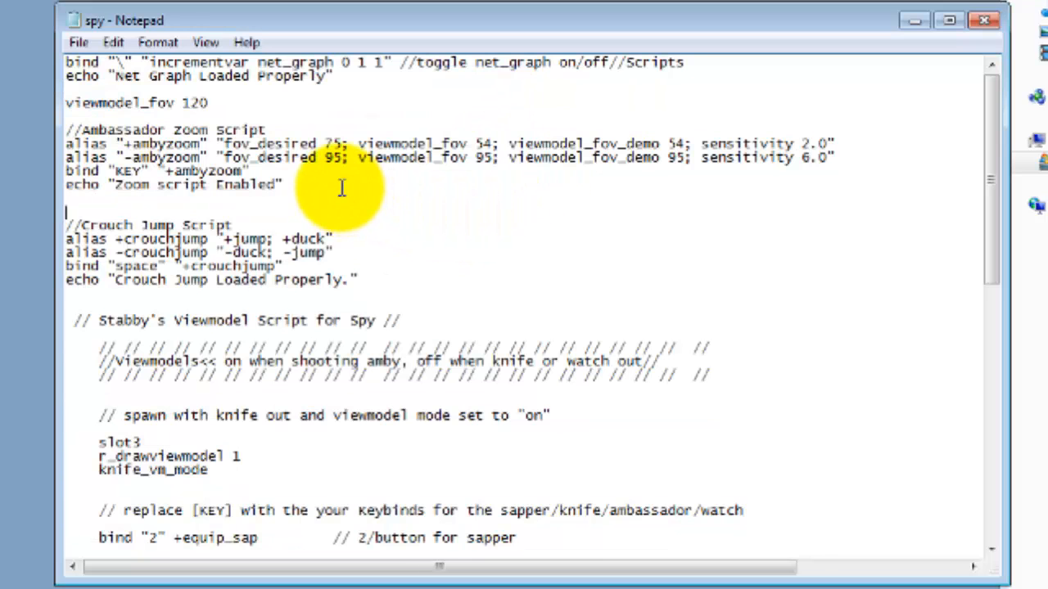
triple_click(245, 320)
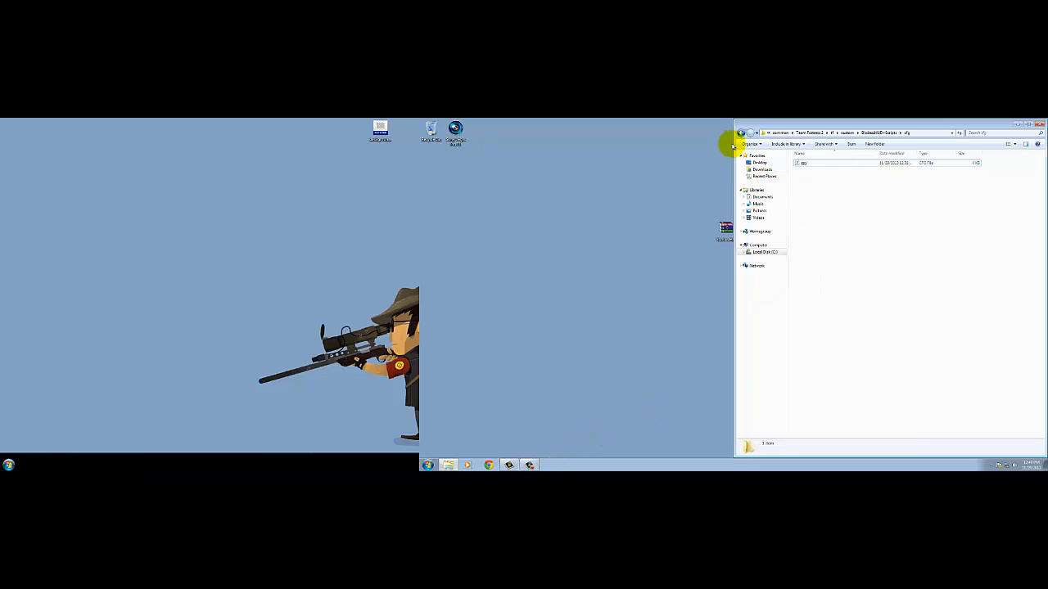
Go back from the cfg folder to the tf custom folder.
click(741, 132)
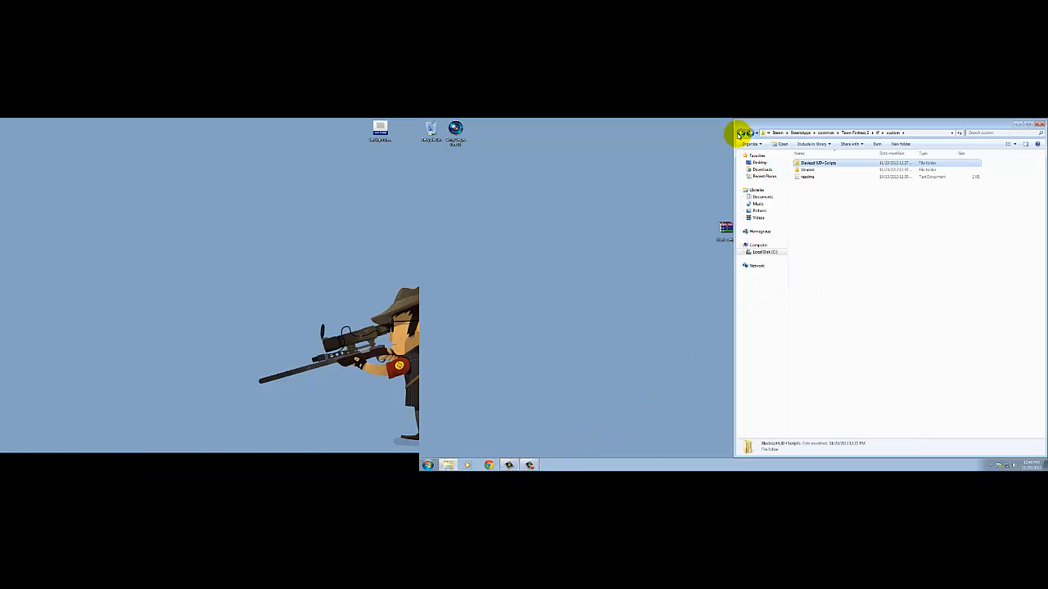